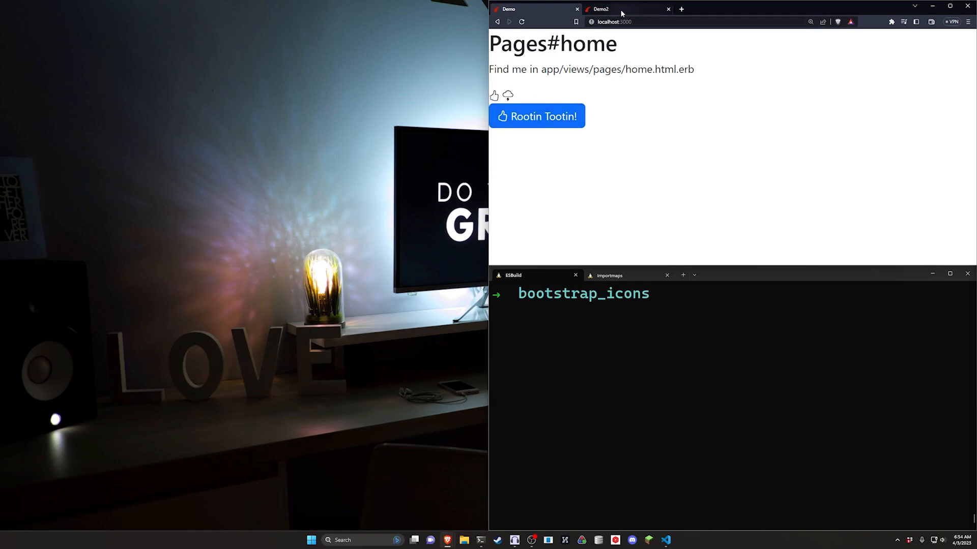
- Preview both demo apps, then generate Rails app 'video' with esbuild and Bootstrap
left_click(599, 8)
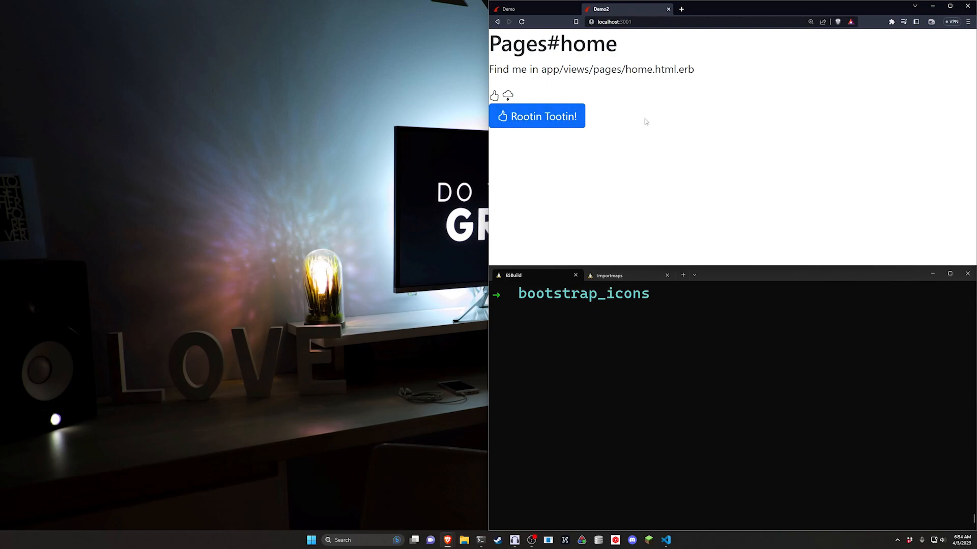
mouse_move(626, 47)
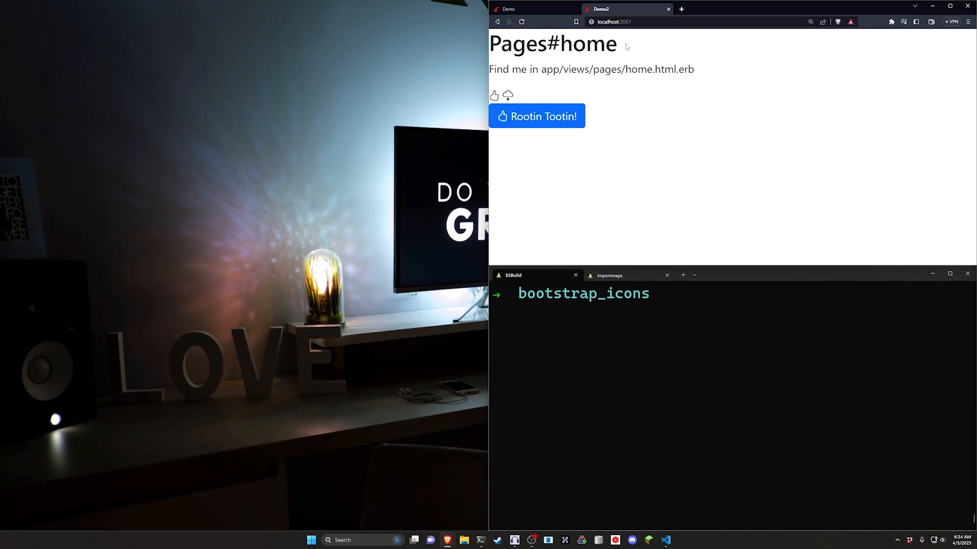
left_click(508, 9)
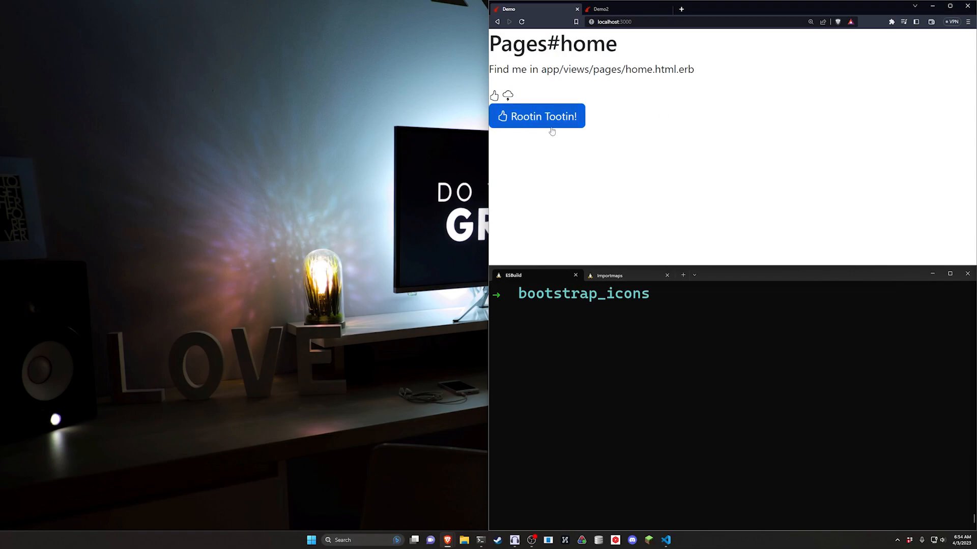
mouse_move(725, 321)
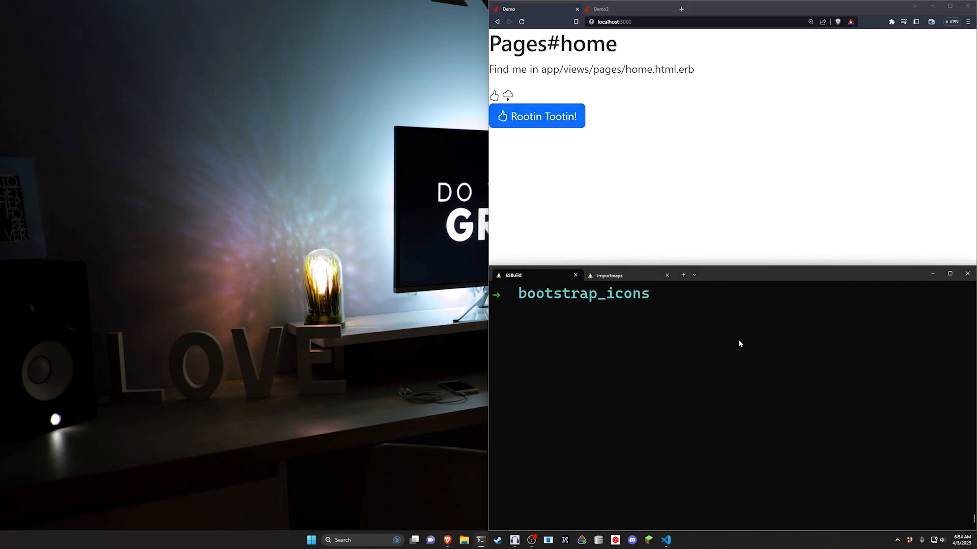
type("rails")
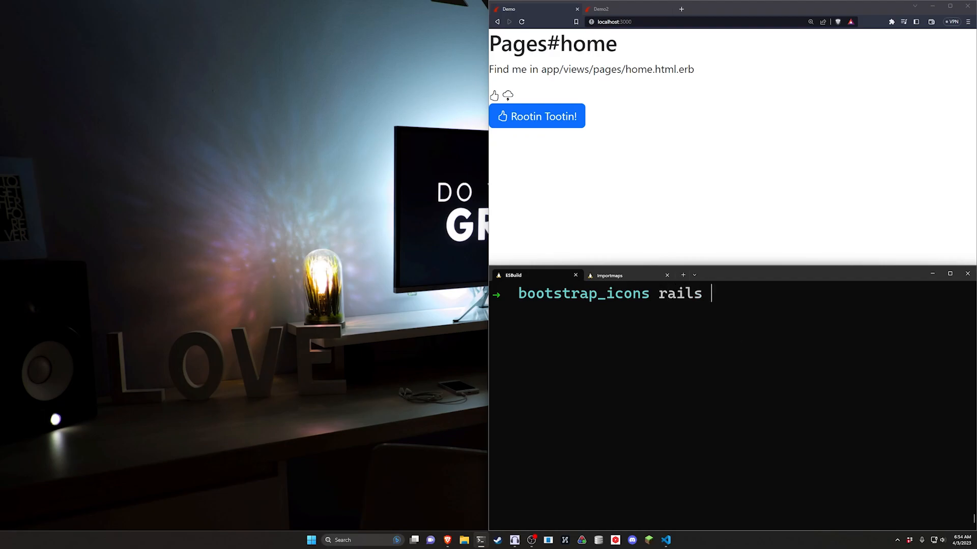
type("new")
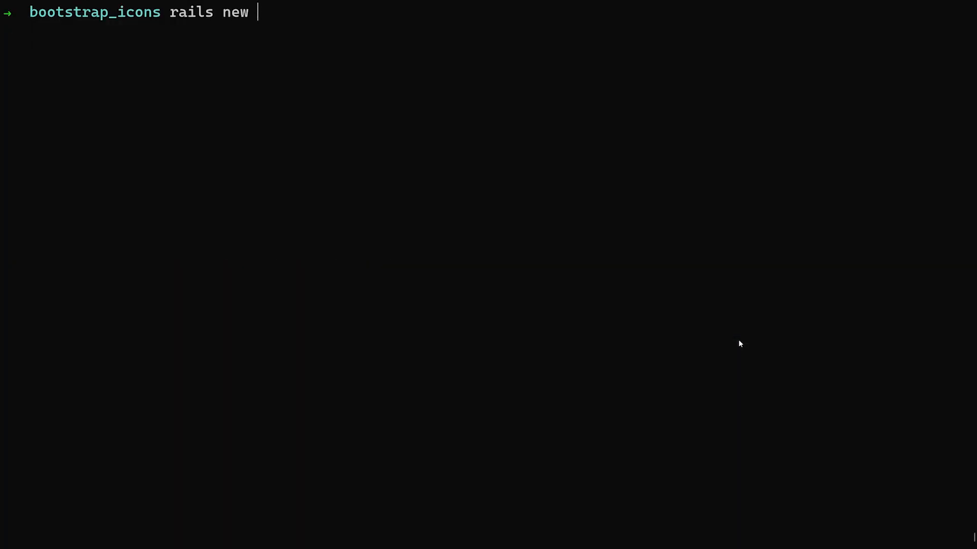
type("video")
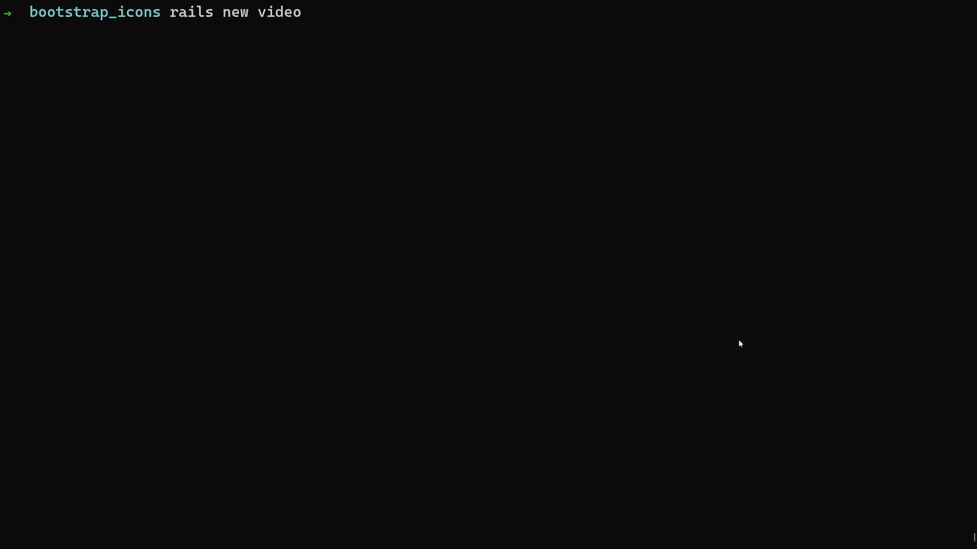
type("-j esbuild")
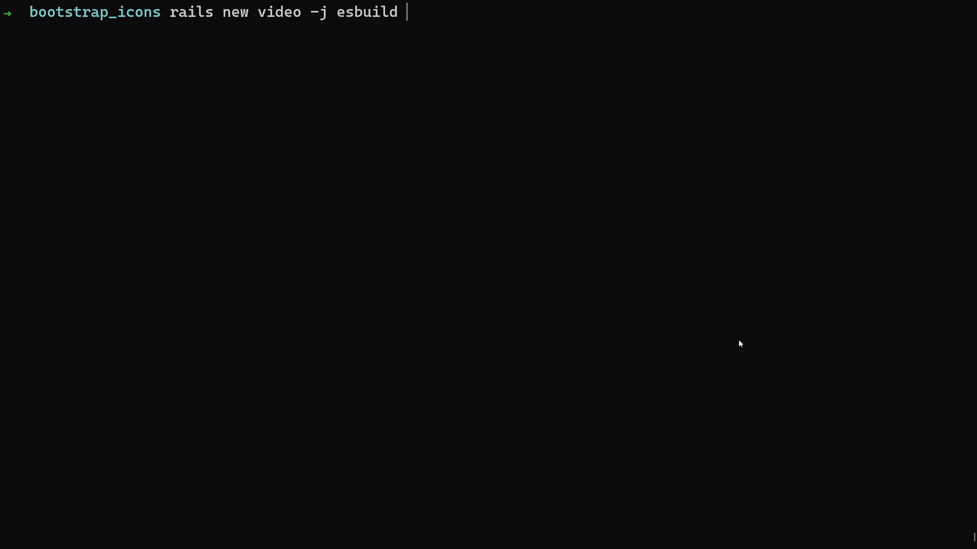
type("-c bootstrap")
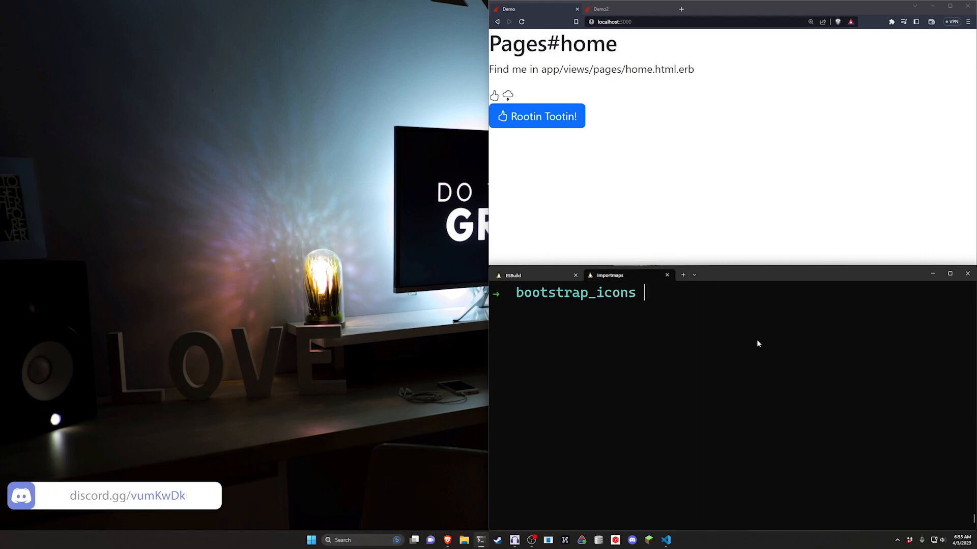
- Start generating a second app 'video2' with rails new, then return to video's output
type("rails")
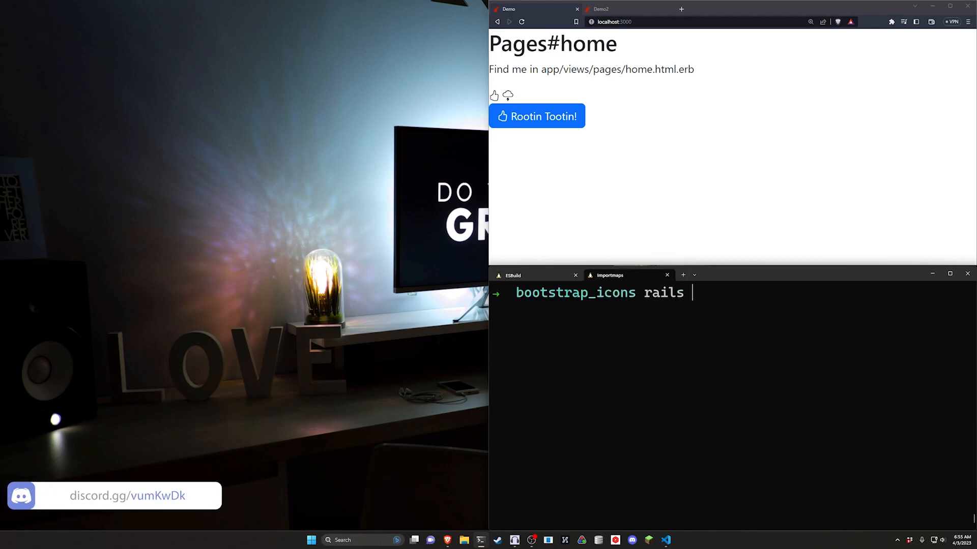
type("new video2")
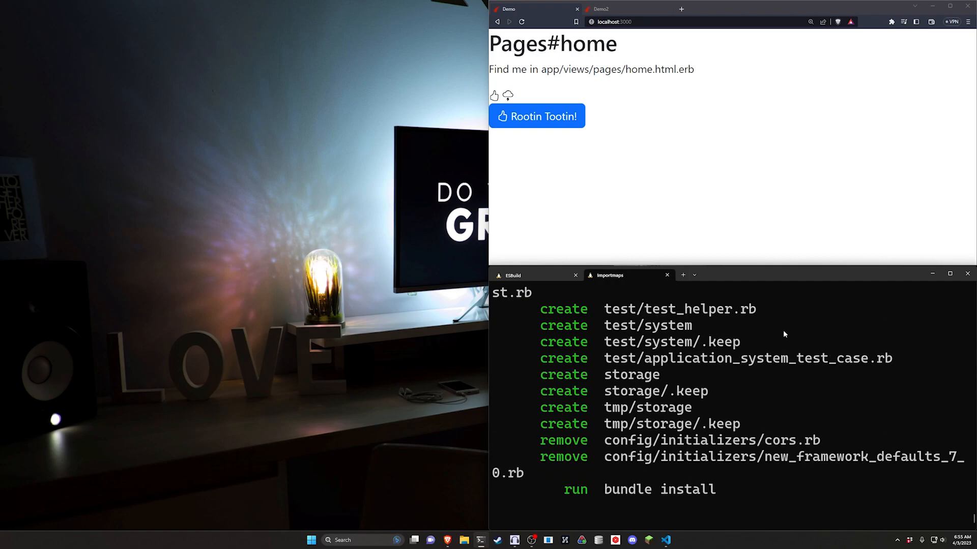
left_click(513, 275)
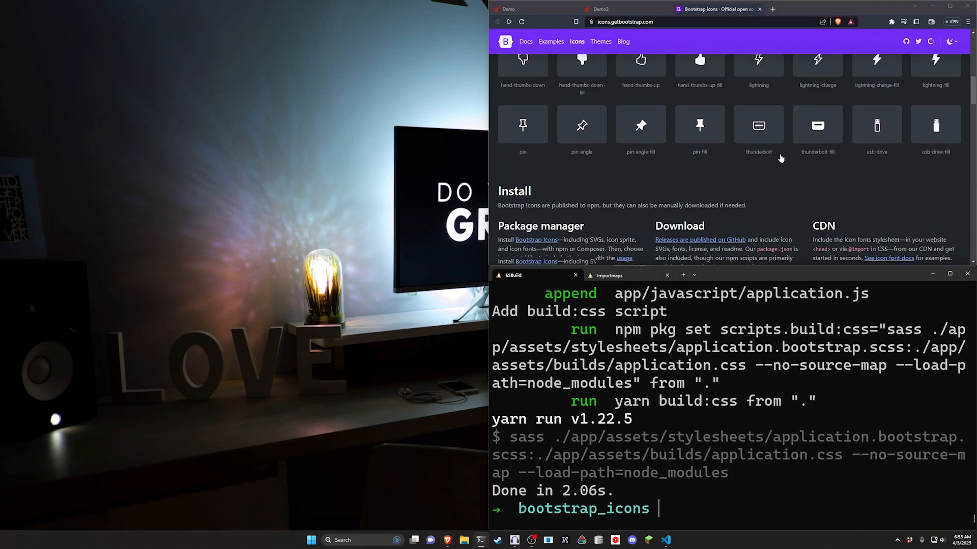
- Search icons for 'thu', open hand-thumbs-up and select its icon-font class name
type("thumbs")
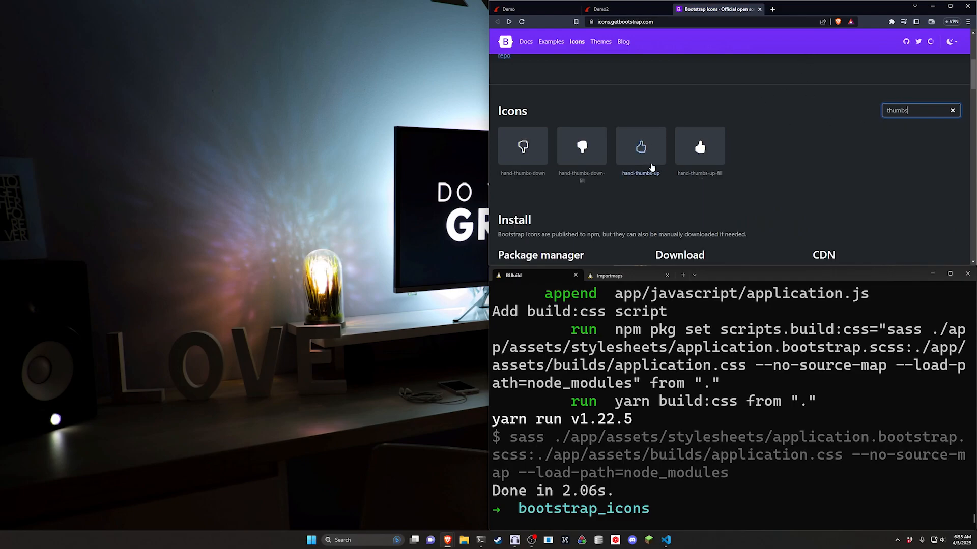
left_click(640, 147)
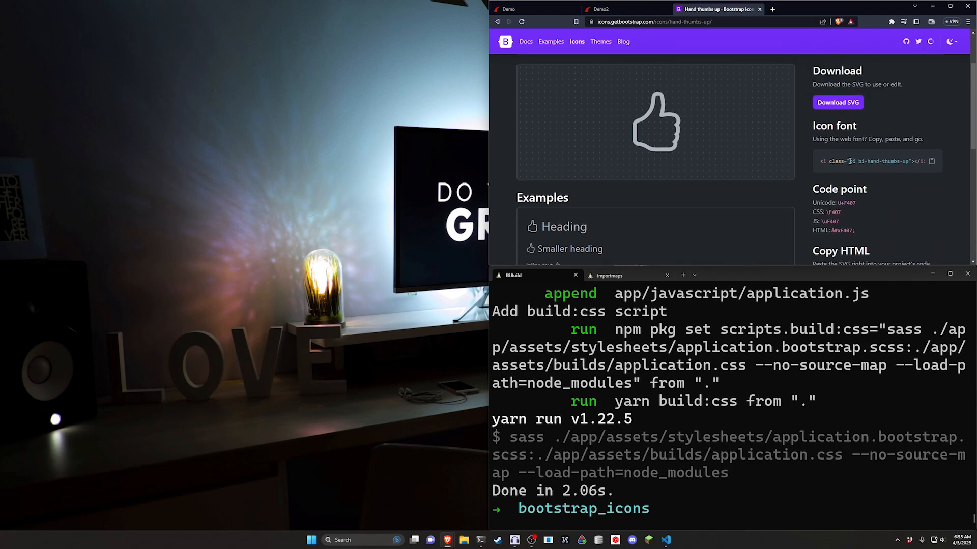
double_click(878, 161)
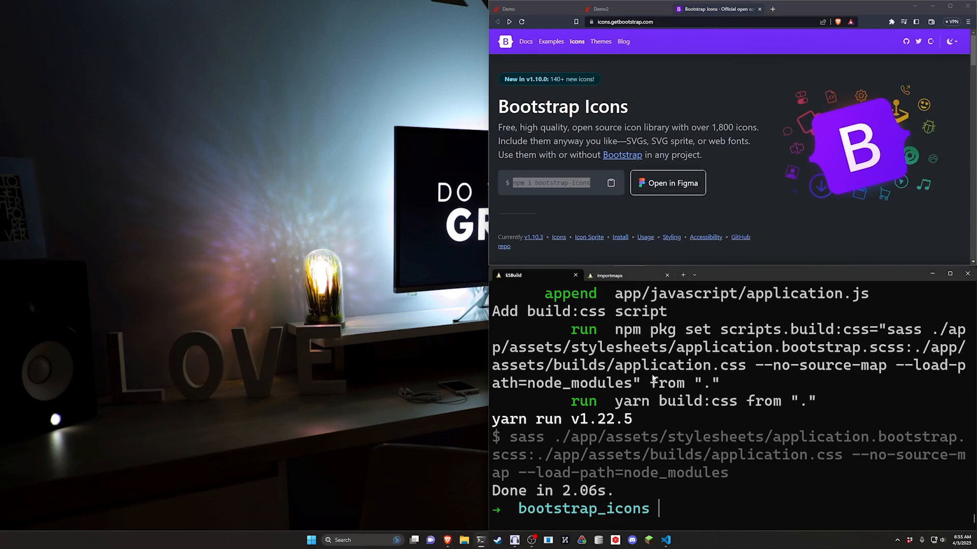
- Install the bootstrap-icons package in the video app with yarn add bootstrap-icons
type("cd video")
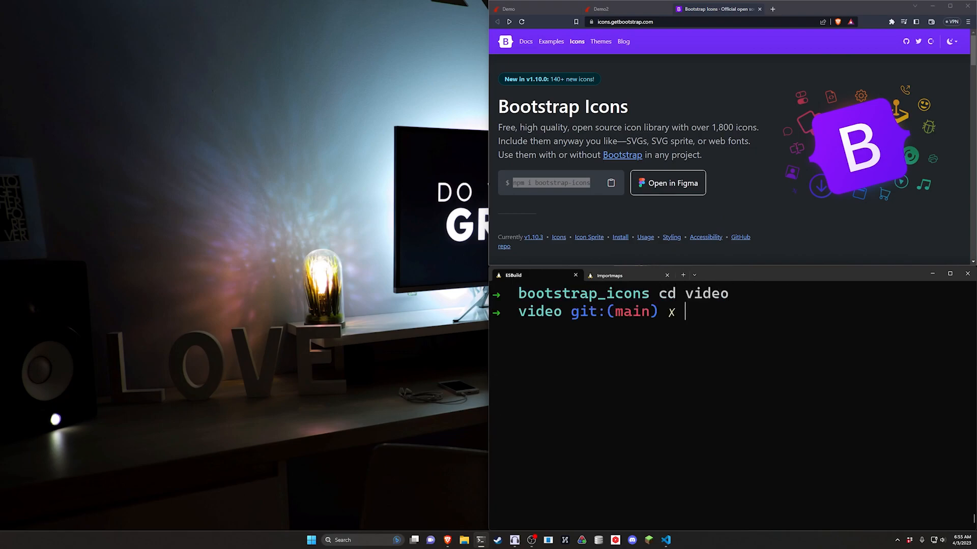
type("yarn")
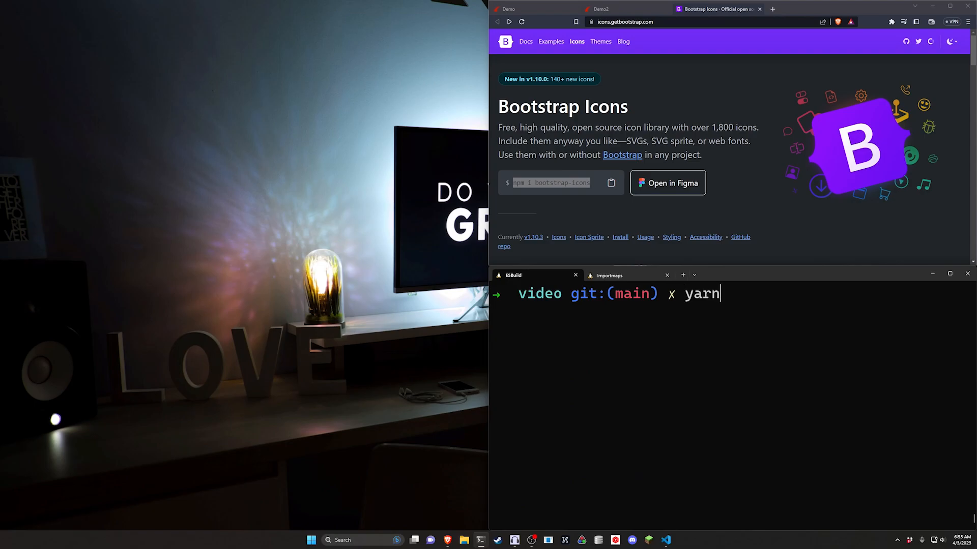
type("add bootstra")
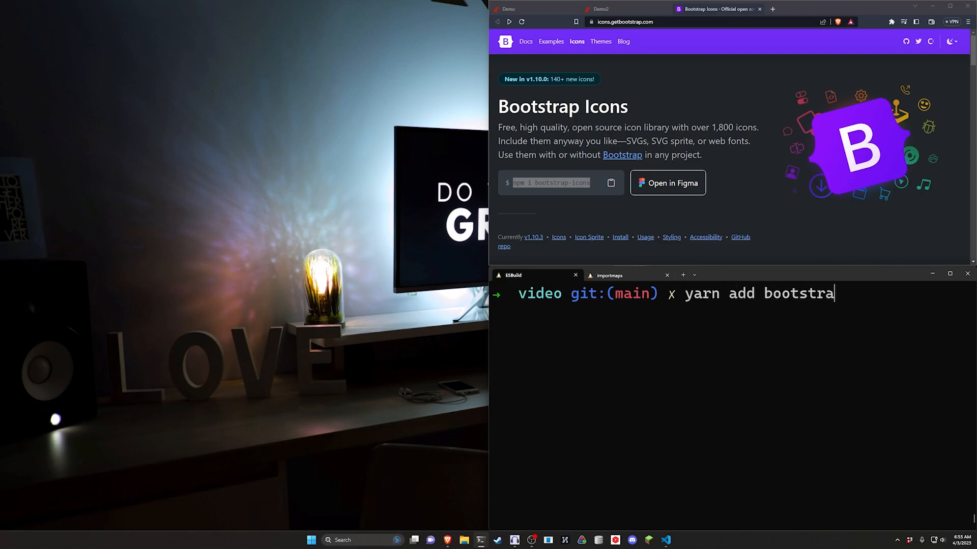
type("-icons")
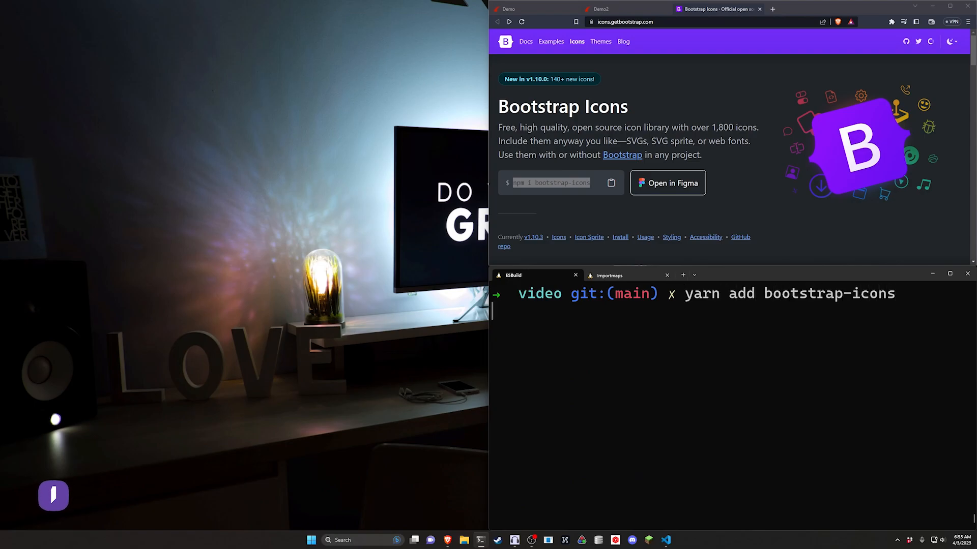
key("Return")
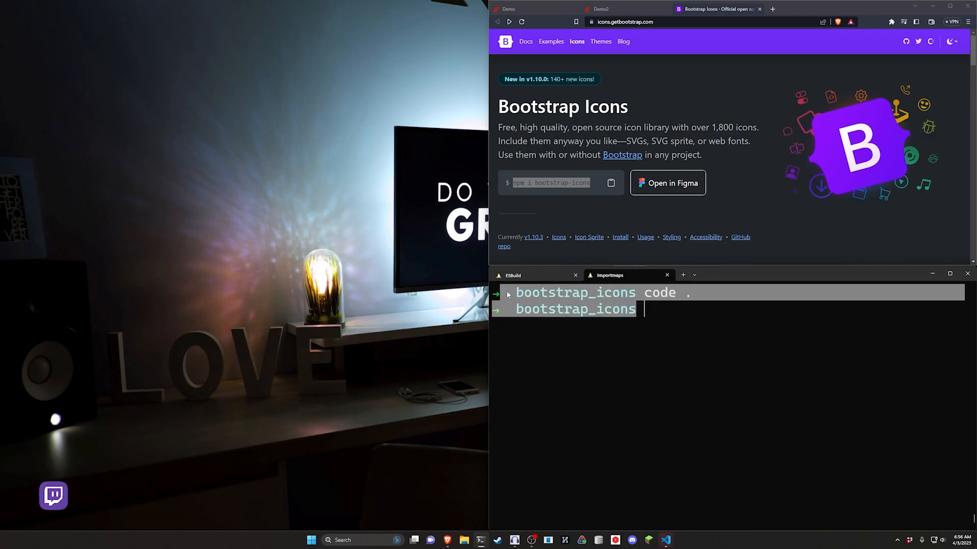
left_click(513, 275)
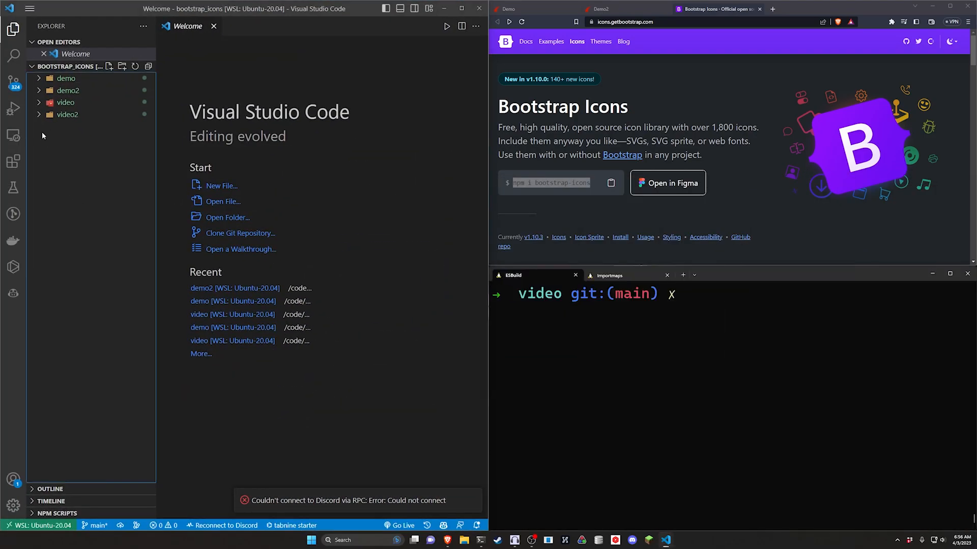
- Generate a pages controller with a home action and set root to pages#home
left_click(66, 103)
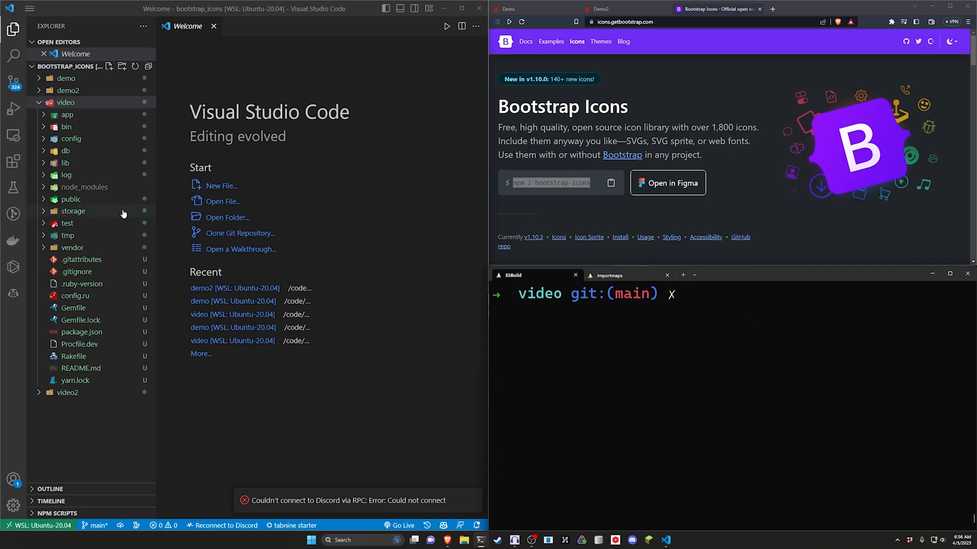
type("rails")
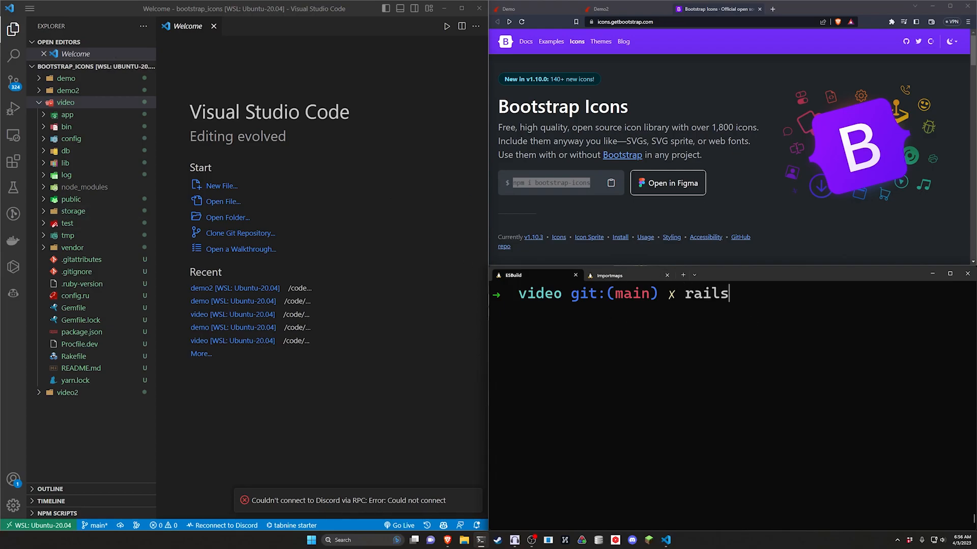
type("g controller pages home")
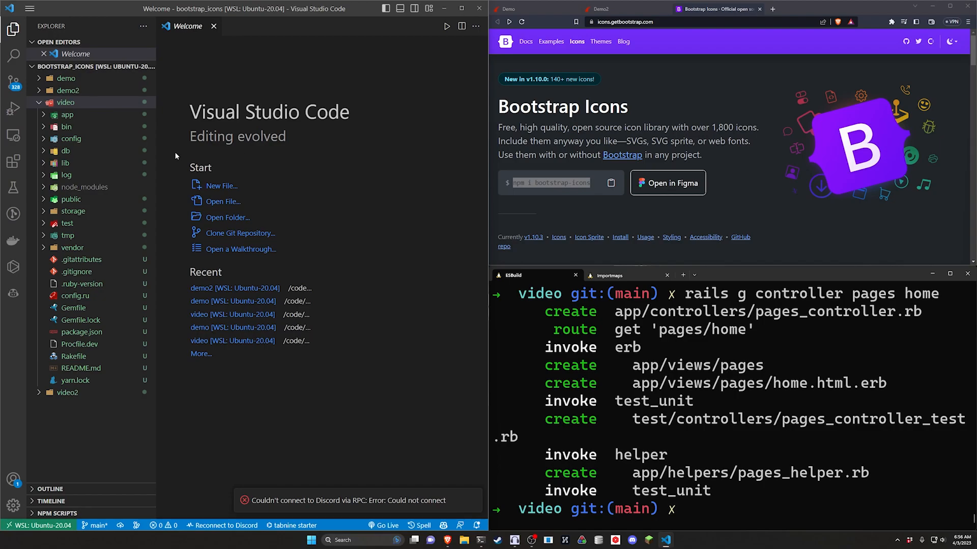
left_click(95, 341)
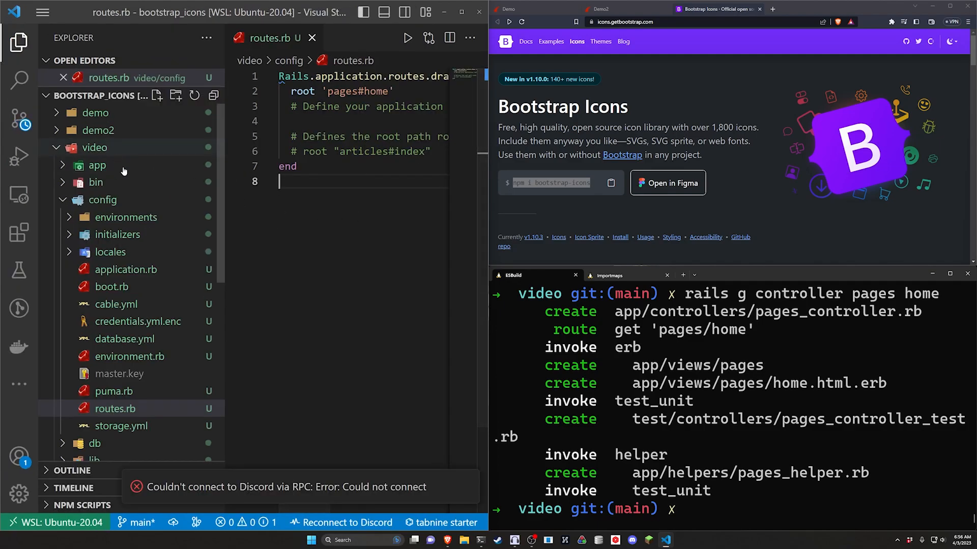
left_click(97, 165)
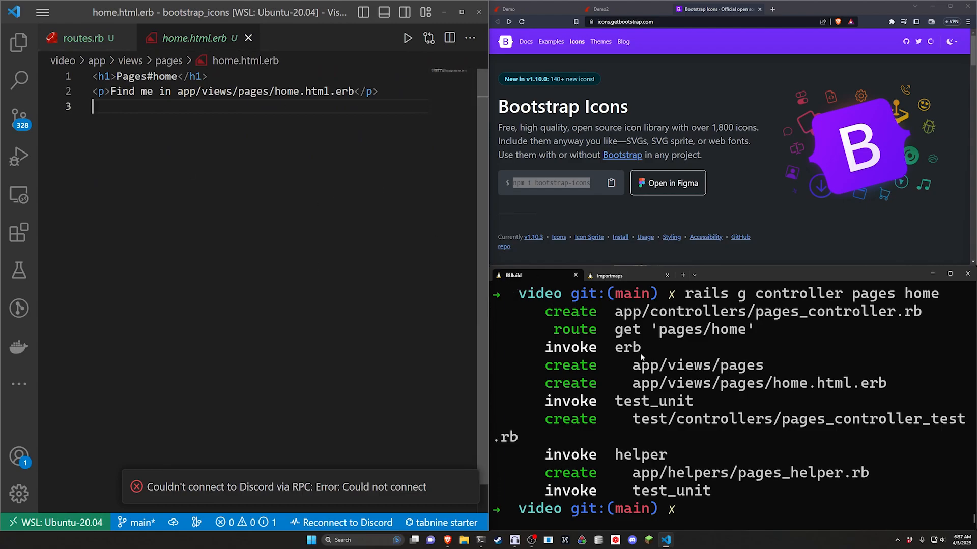
mouse_move(19, 97)
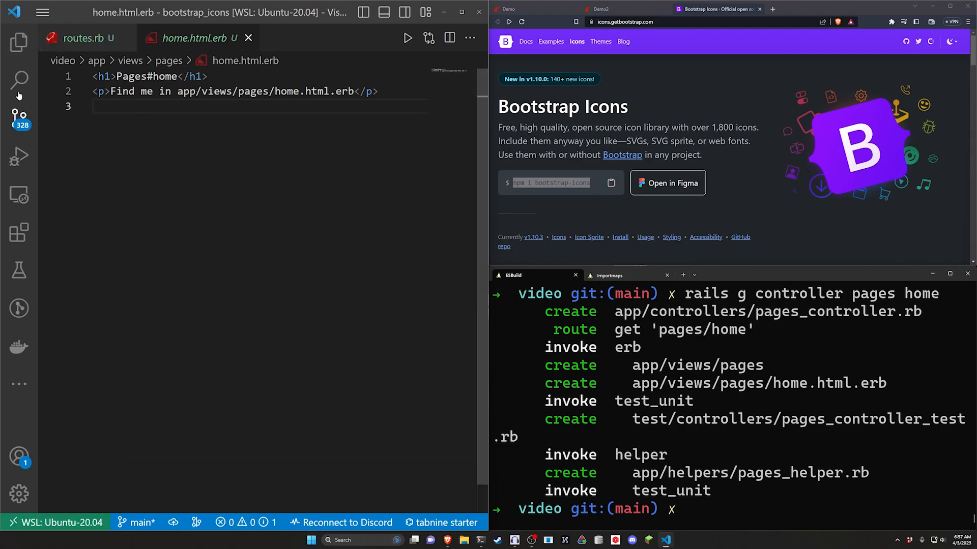
- Add gem "foreman", github: "ddollar/foreman" to the end of the Gemfile
left_click(19, 42)
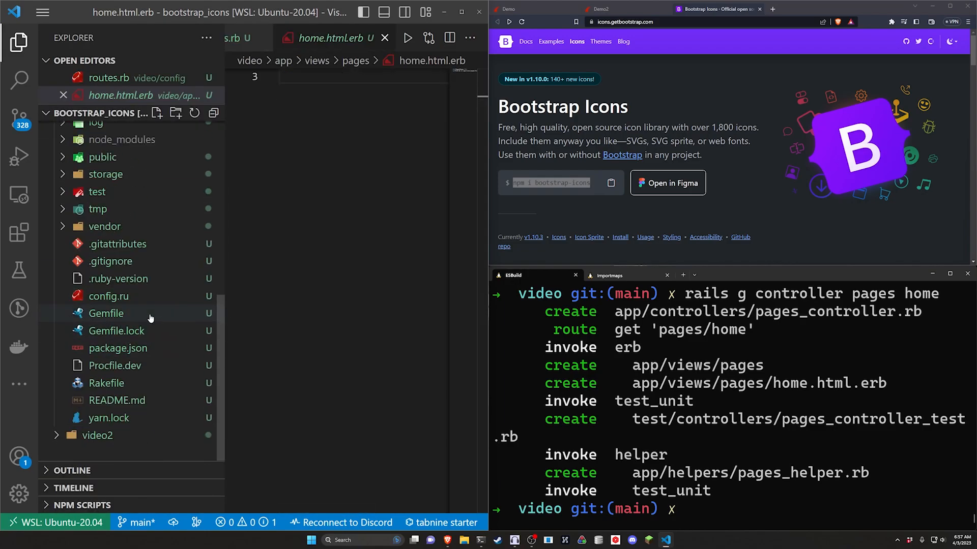
left_click(106, 313)
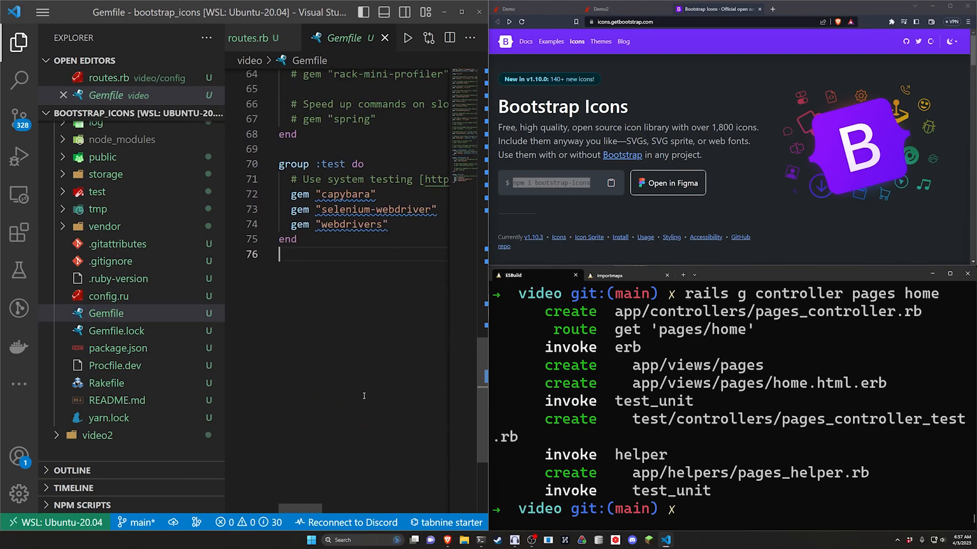
type("gem \"fore")
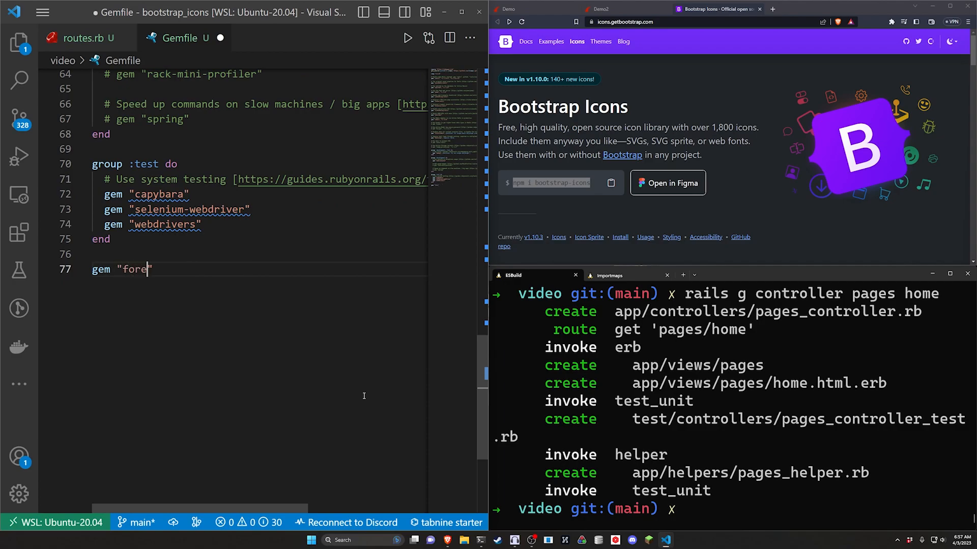
type("man\", g")
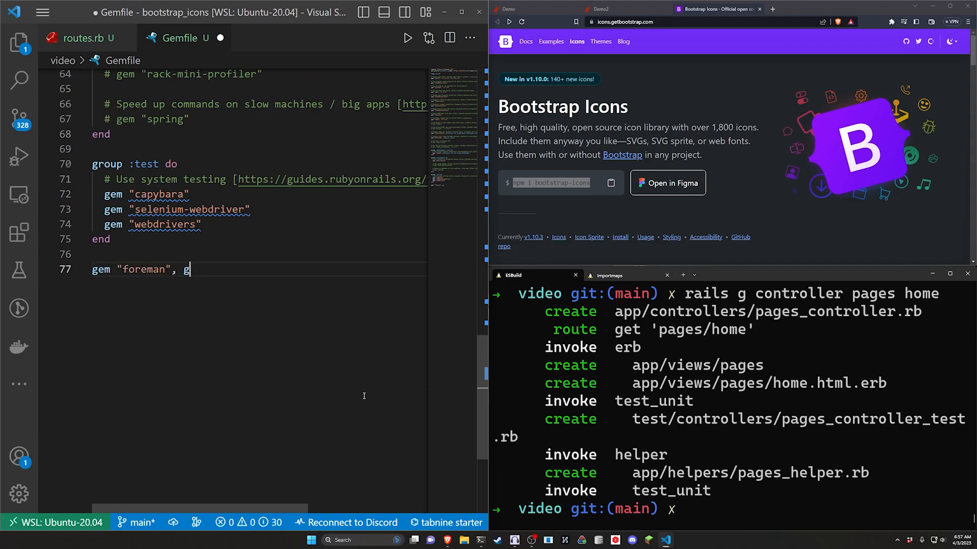
type("ithub: \"ddollar/foreman\"")
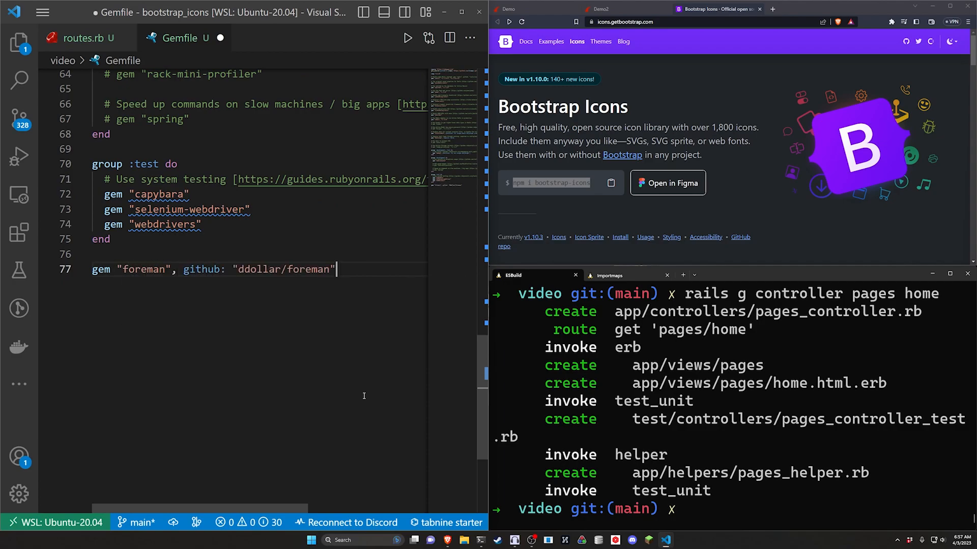
- Run bundle install and start the dev server with bin/dev
type("bundle i")
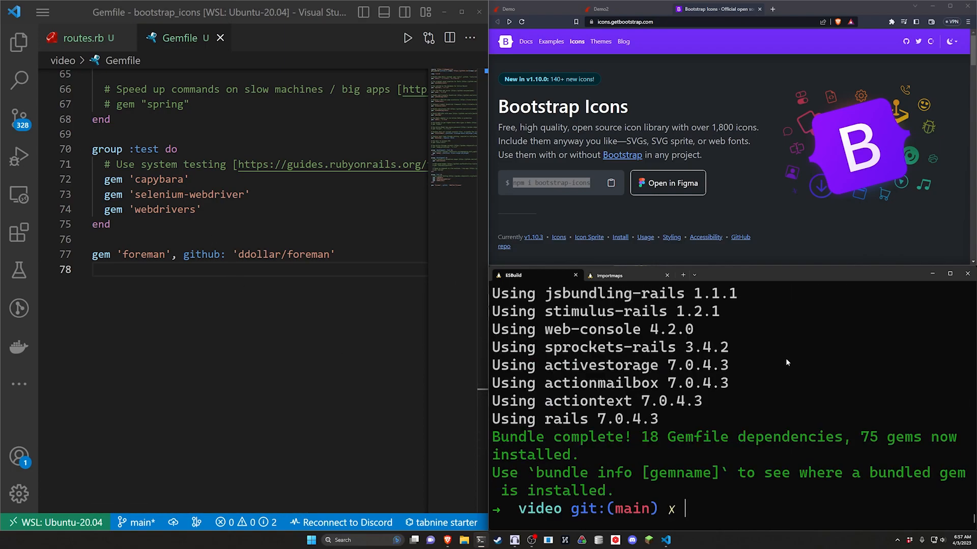
type("b")
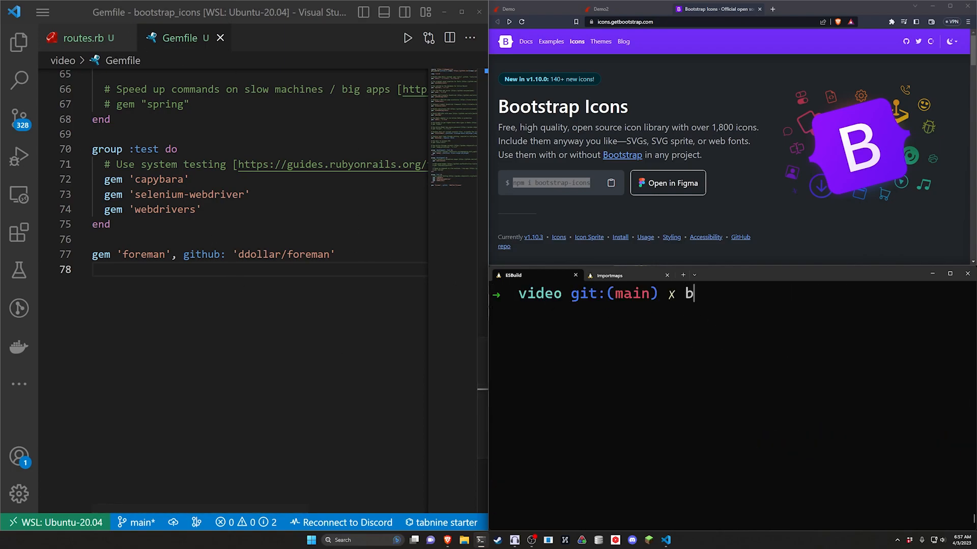
type("in/dev")
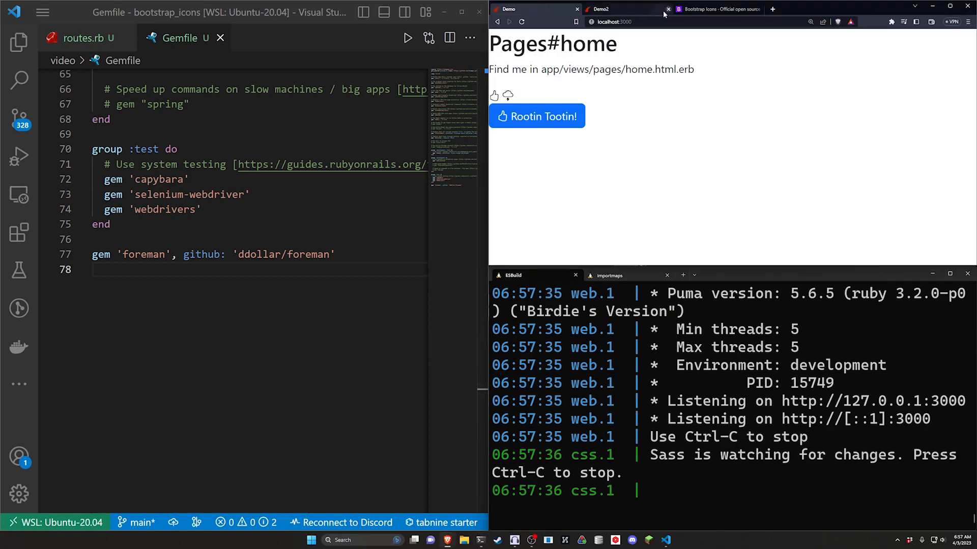
- Reload localhost:3000 to see the plain Pages#home placeholder page
left_click(522, 21)
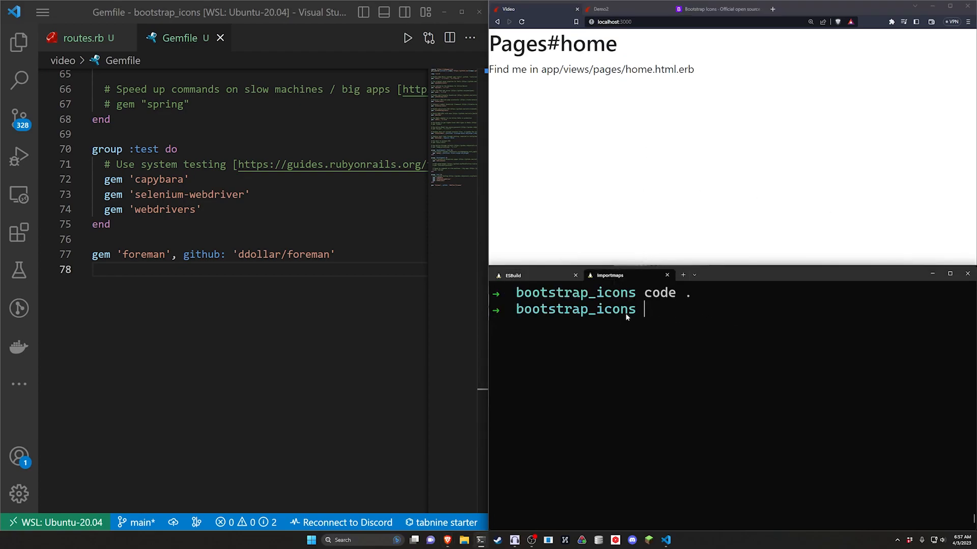
- Review the Bootstrap Icons usage docs, Install section and thumbs search results
left_click(716, 9)
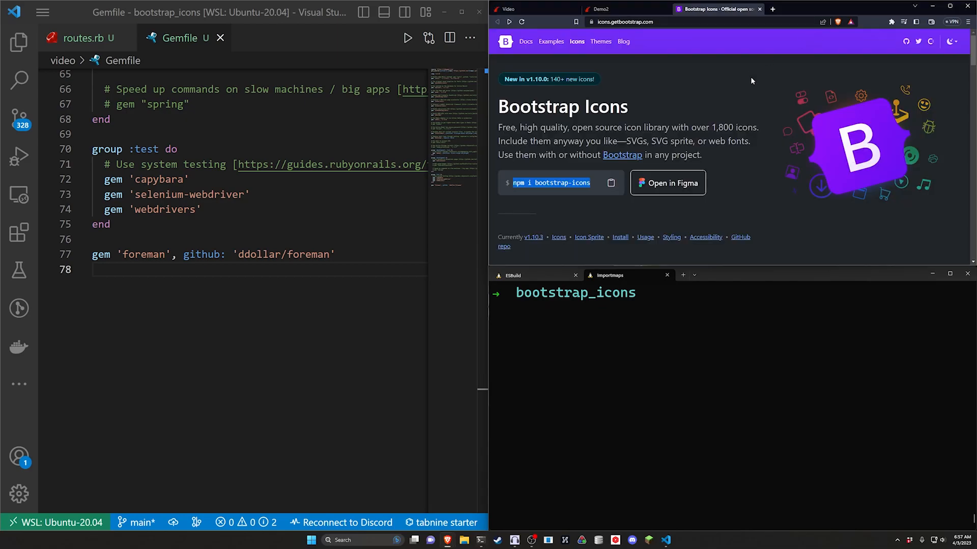
scroll("down", 3)
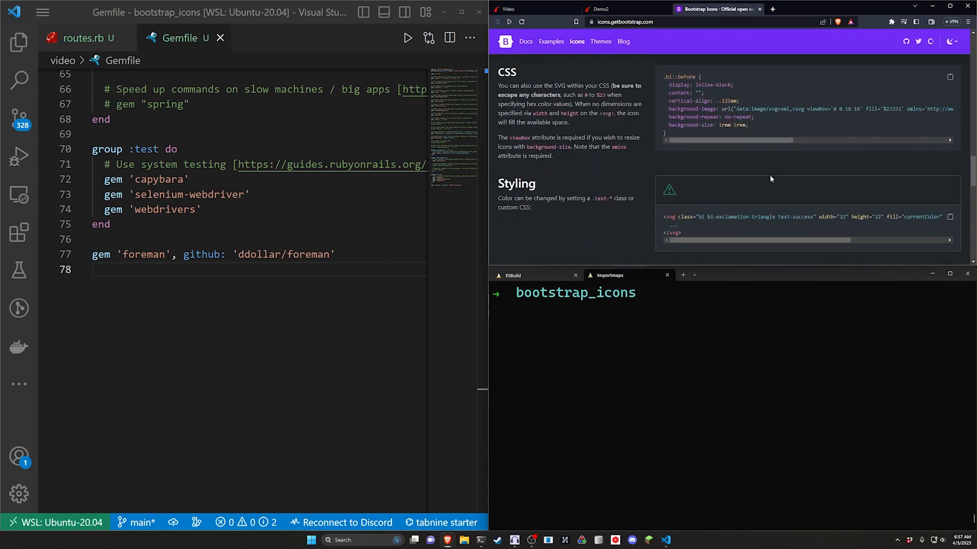
scroll("down", 3)
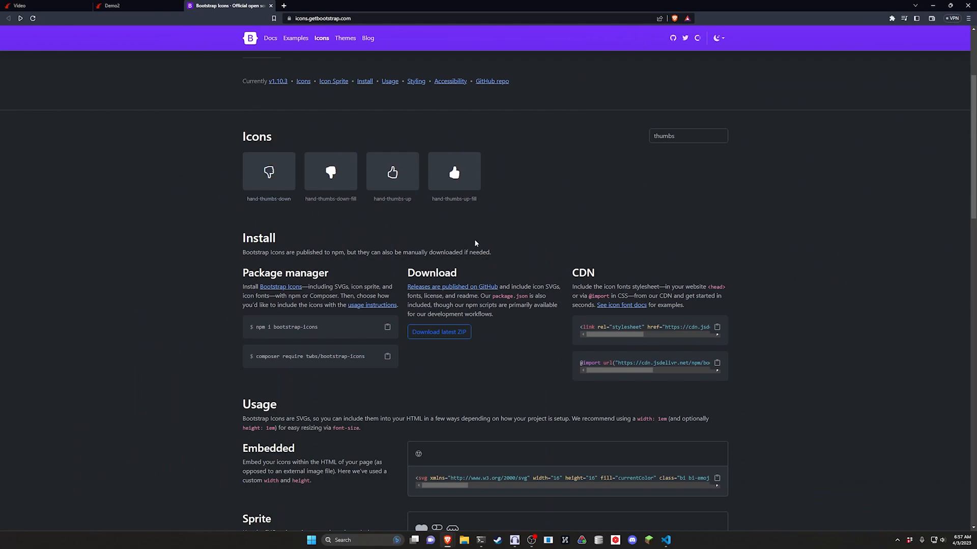
left_click_drag(242, 238, 317, 272)
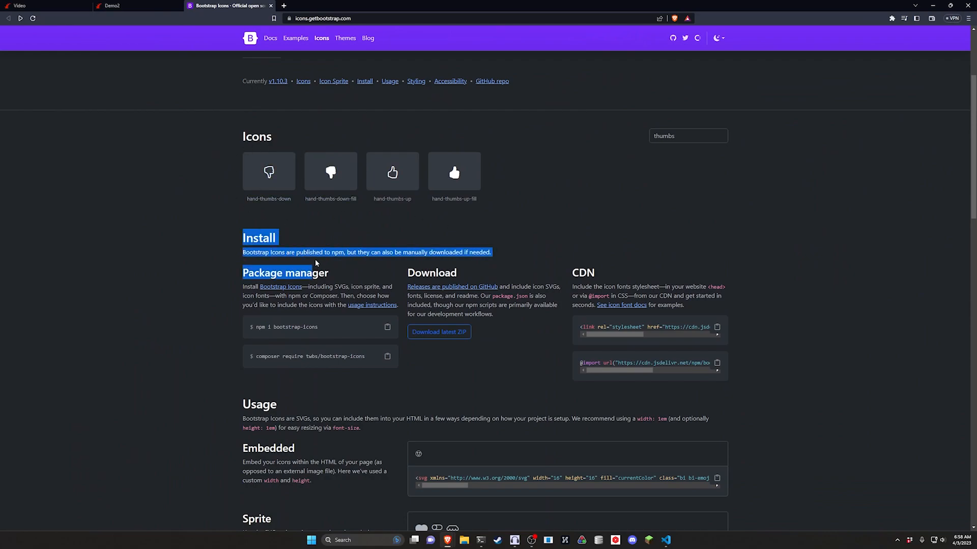
scroll("down", 3)
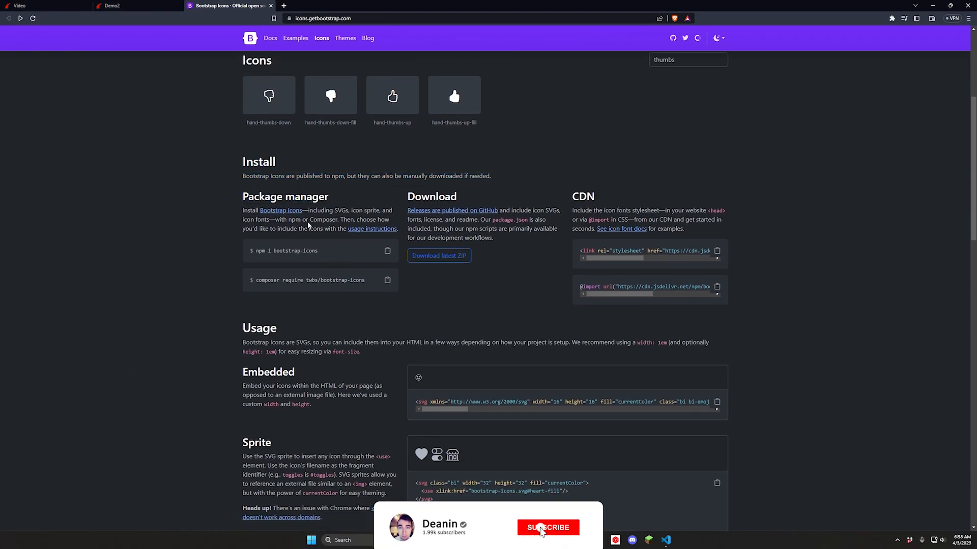
left_click(546, 527)
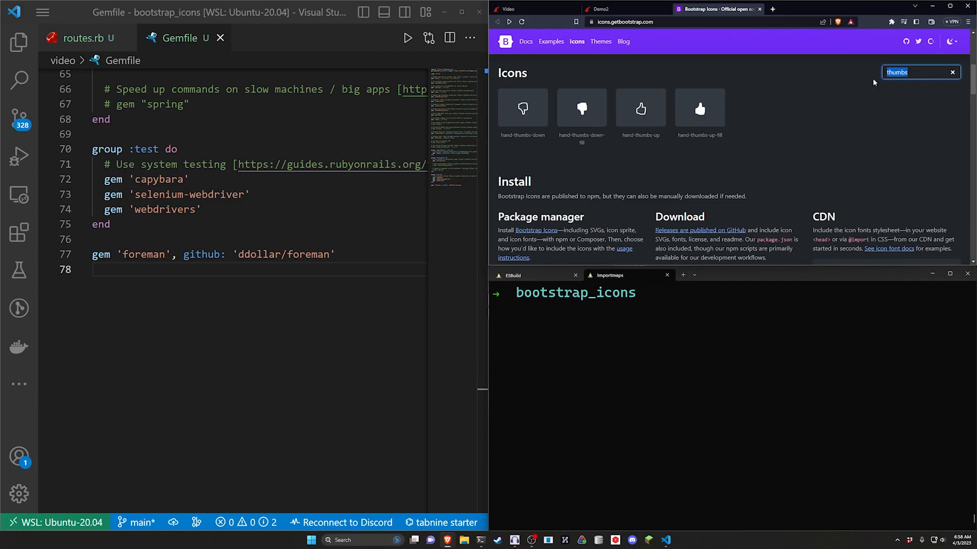
mouse_move(19, 42)
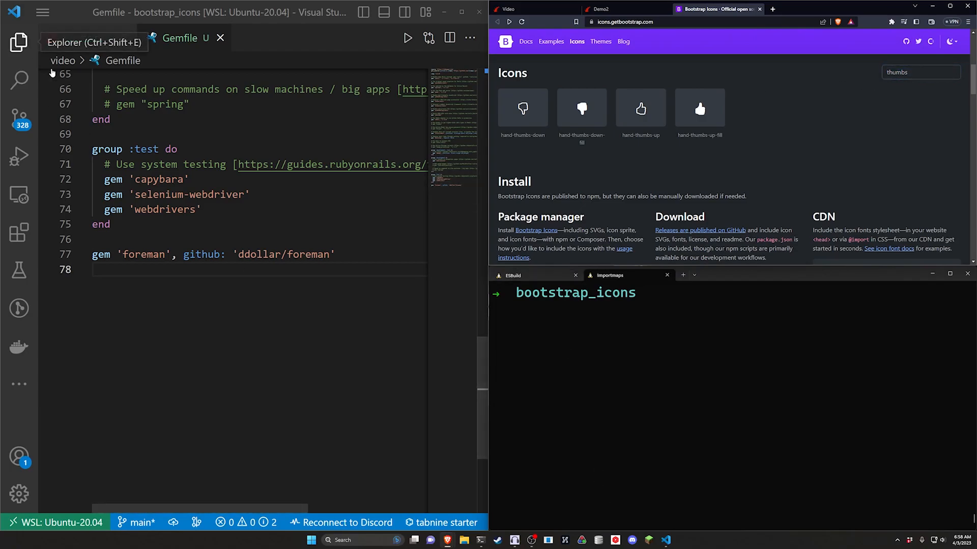
- Expand video2 in the Explorer and open its application.html.erb layout
left_click(19, 42)
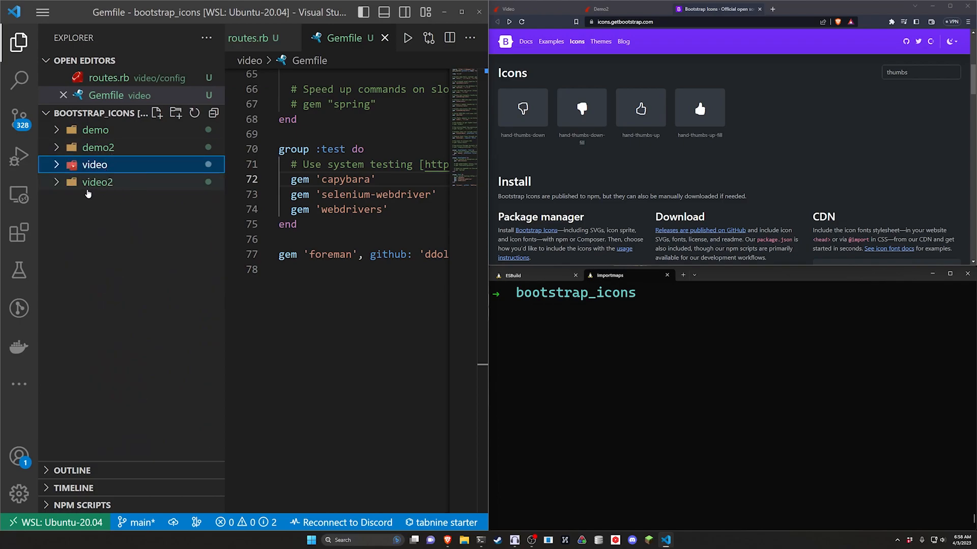
left_click(97, 182)
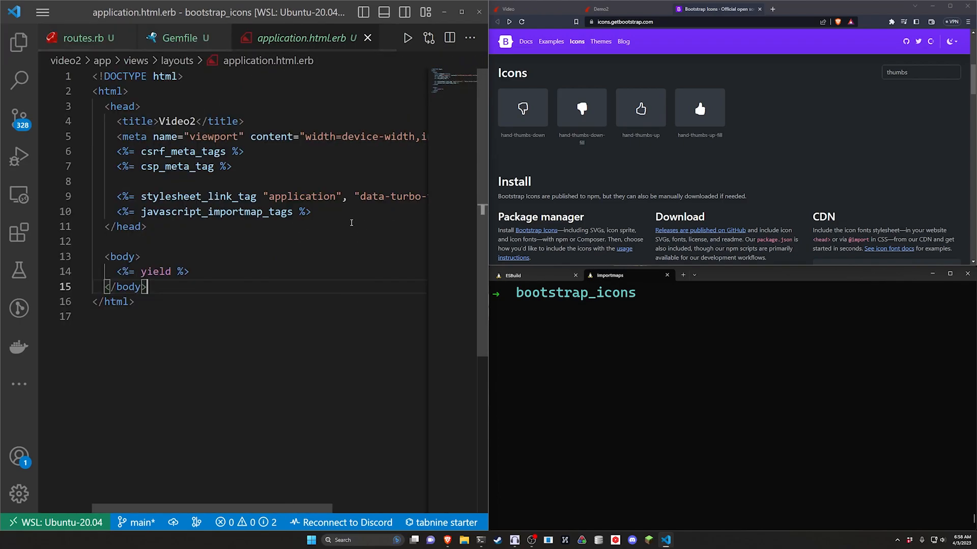
left_click(230, 166)
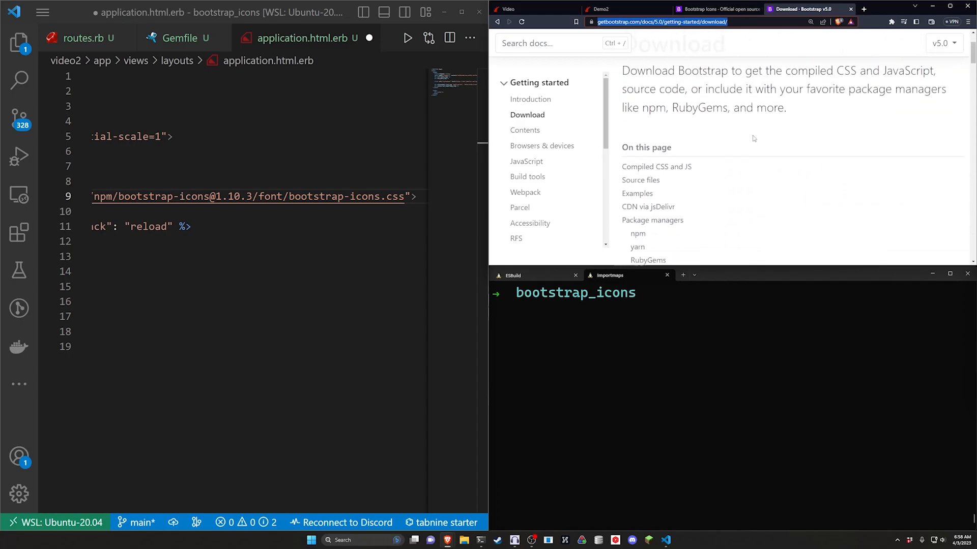
- Scroll the Bootstrap 5.0 download docs to the CDN via jsDelivr section
scroll("down", 3)
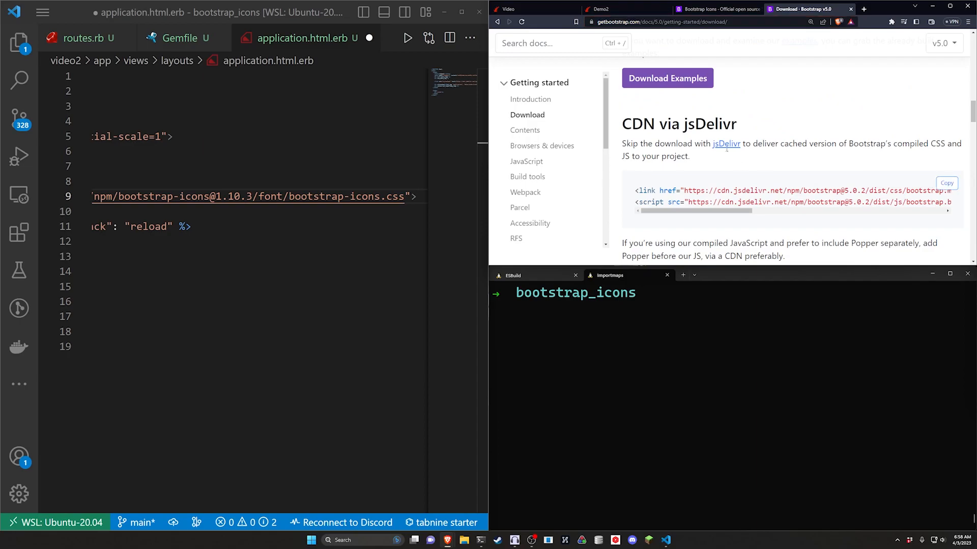
mouse_move(676, 129)
type("rails s -p 3001")
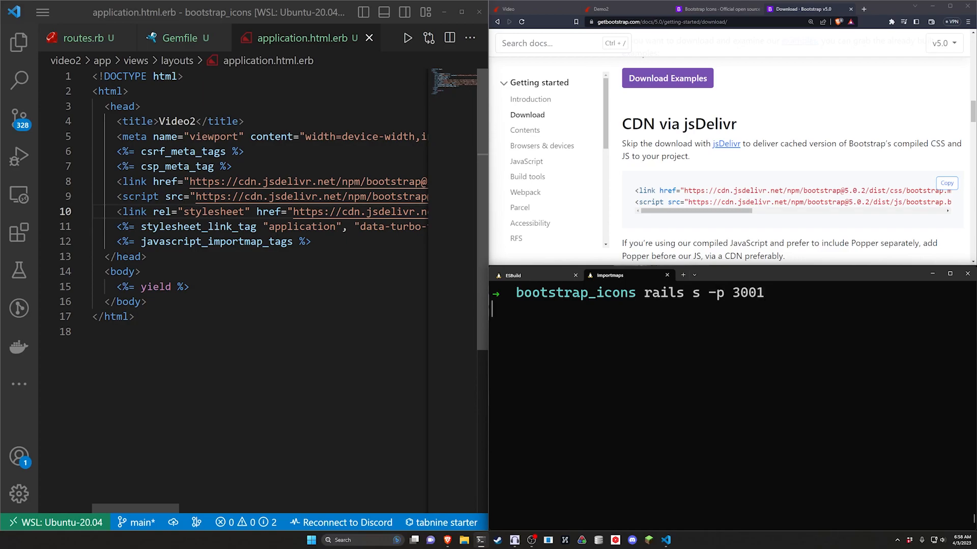
- Change into video2 and run its Rails server on port 3001
type("cd")
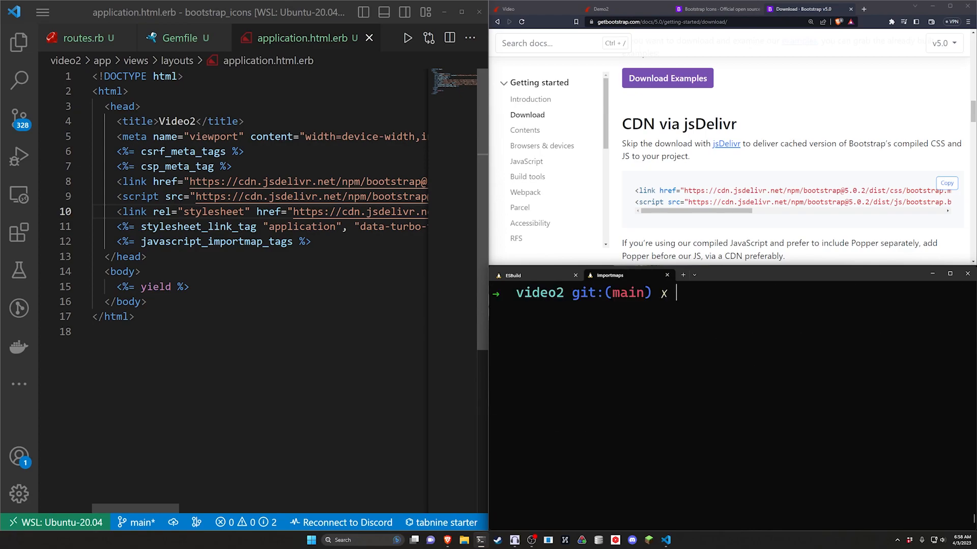
type("rails s -p 3001")
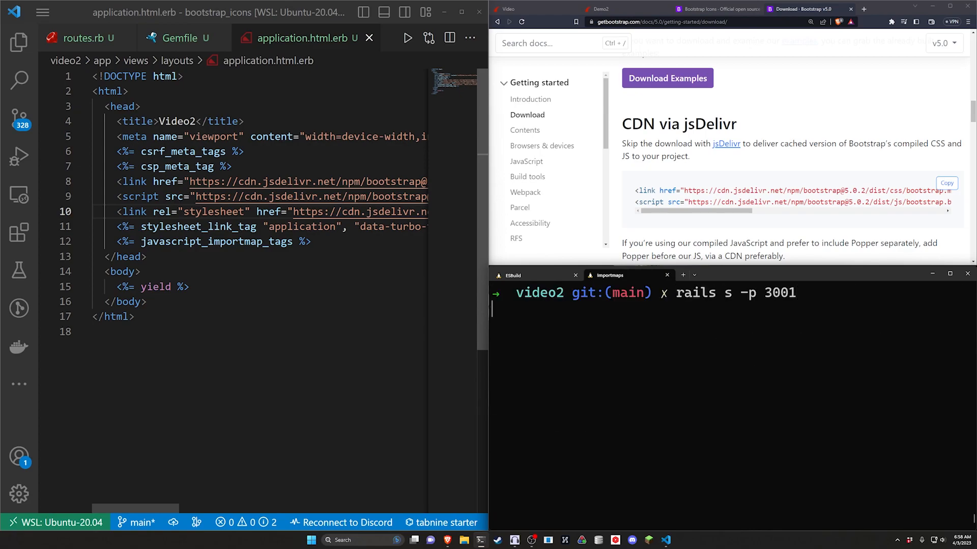
key("Return")
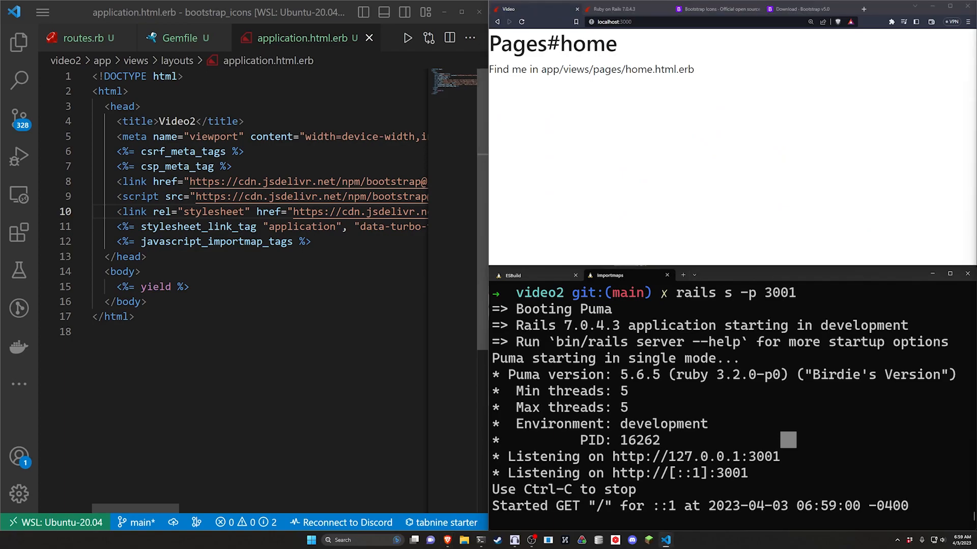
- Copy the bi-hand-thumbs-up icon font snippet from its Bootstrap Icons page
left_click(715, 9)
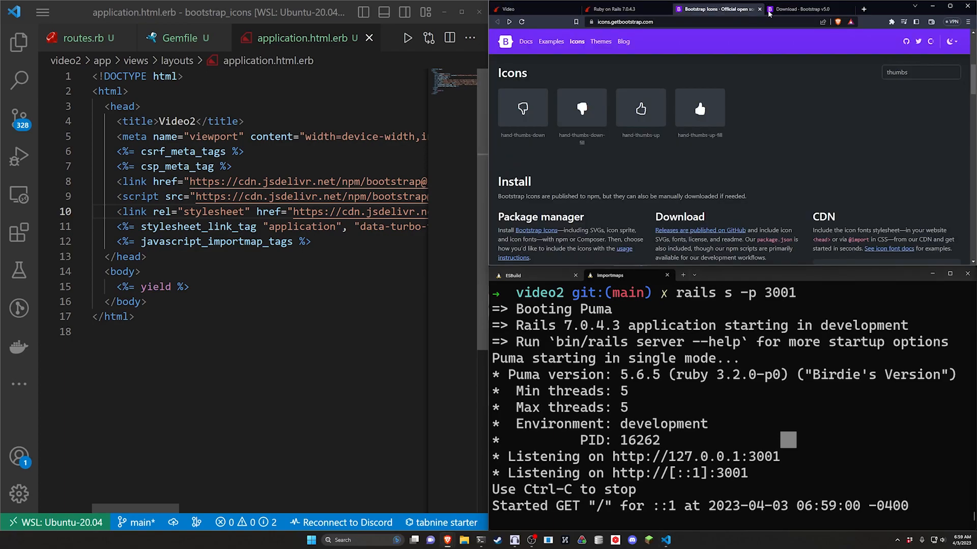
mouse_move(641, 108)
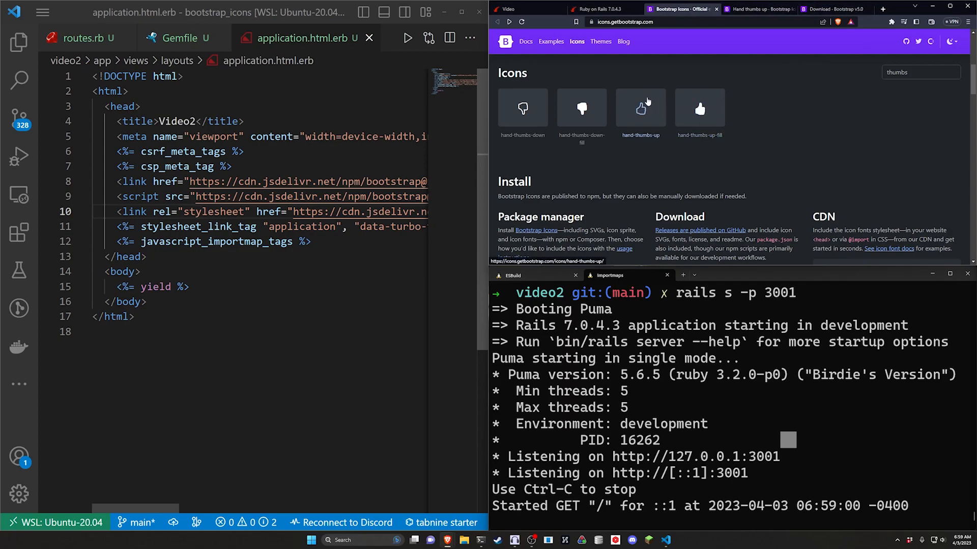
left_click(640, 108)
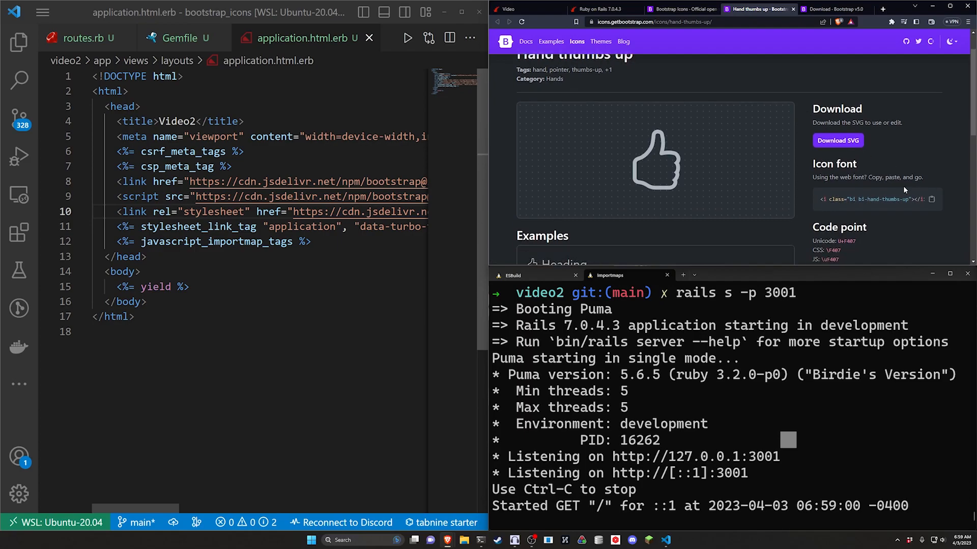
left_click(932, 199)
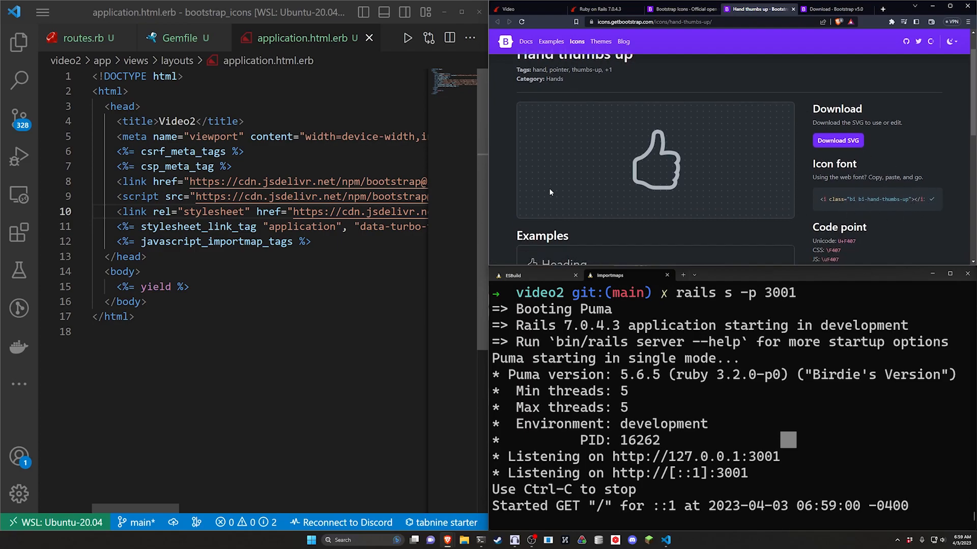
left_click(19, 42)
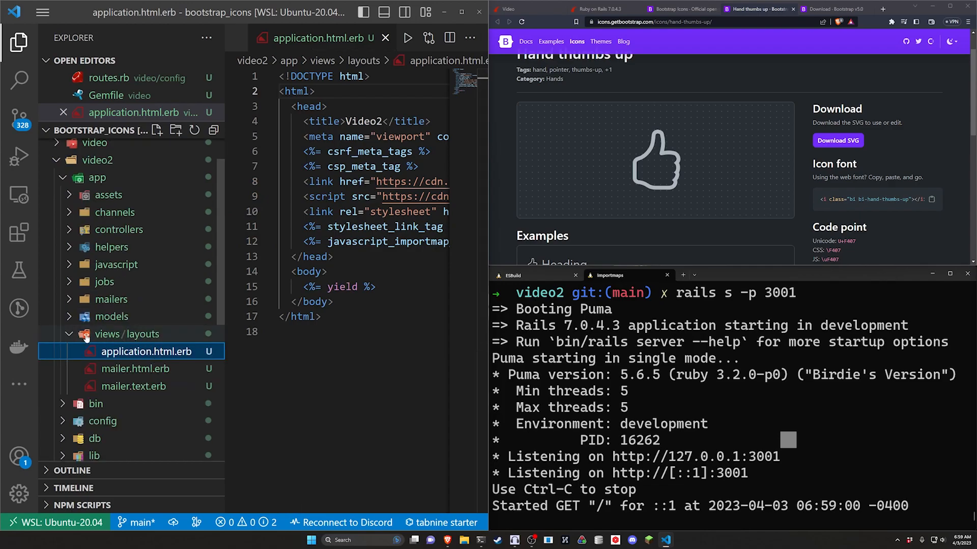
- Open video/app/views/pages/home.html.erb from the collapsed project tree
left_click(126, 333)
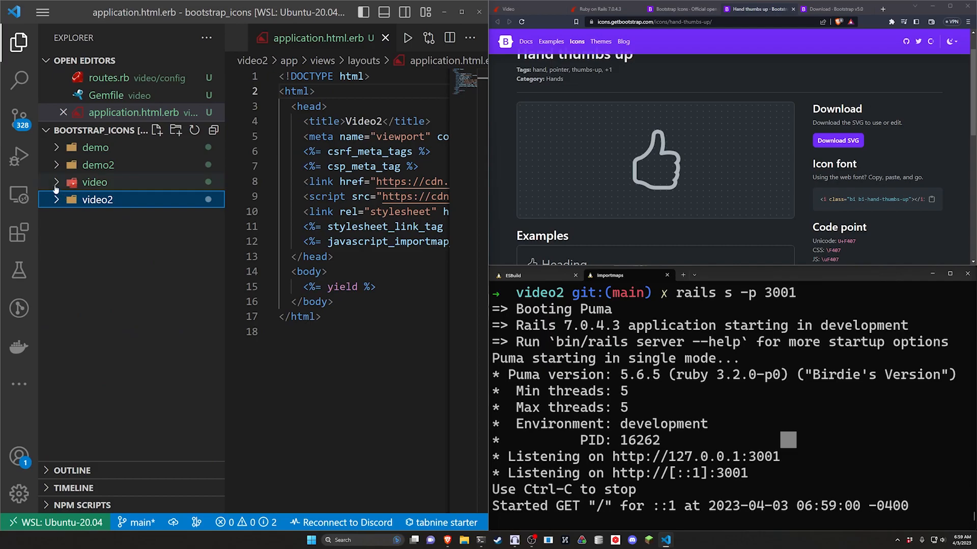
left_click(93, 182)
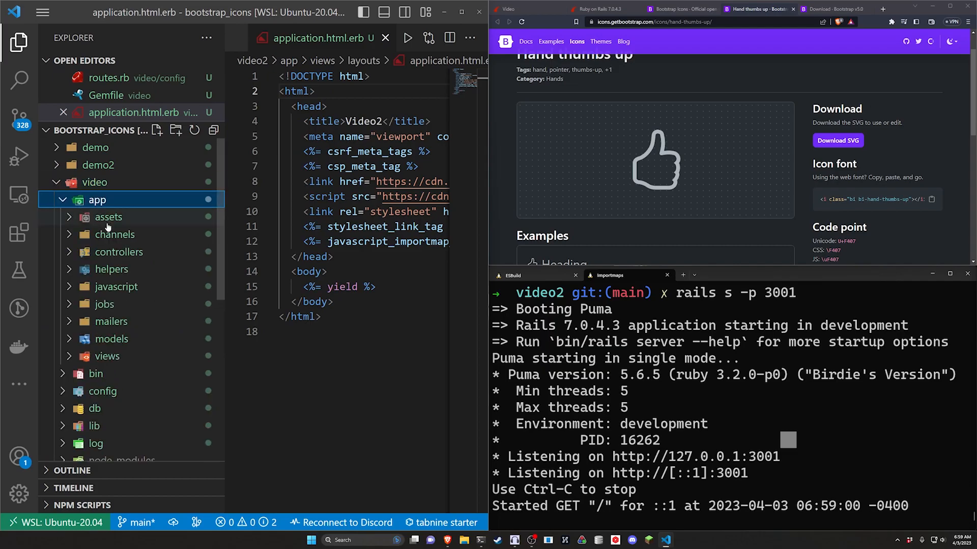
left_click(106, 356)
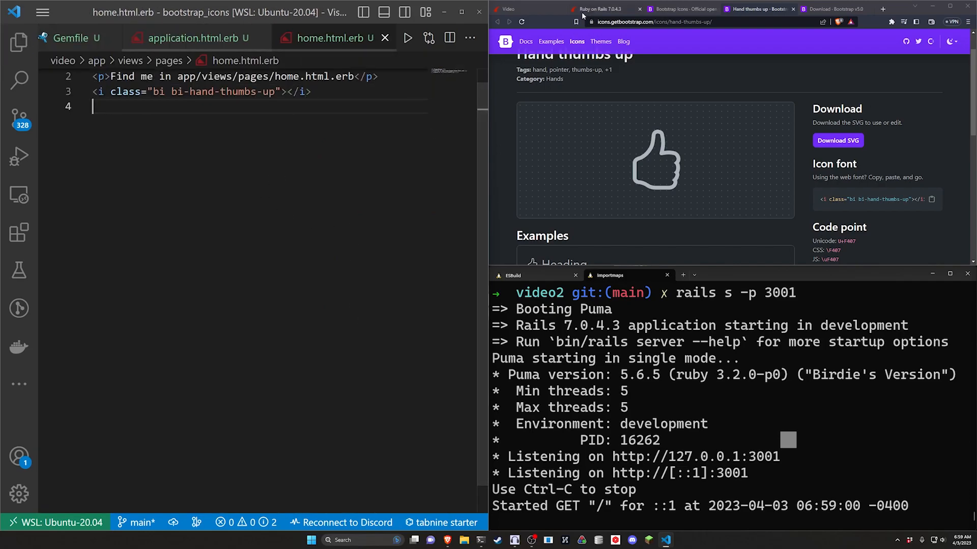
- Add the bi-cloud-lightning icon tag and check the icons at localhost:3000
left_click(524, 8)
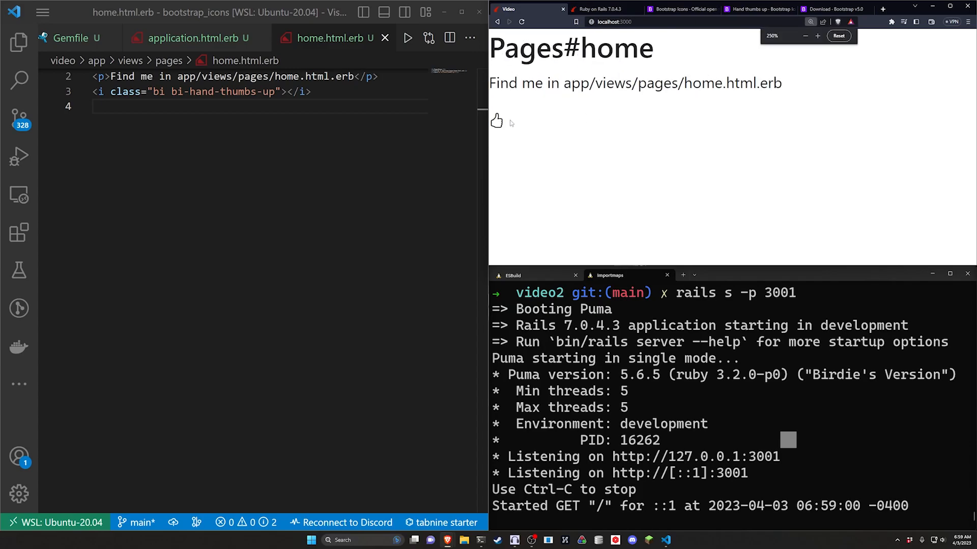
left_click(804, 36)
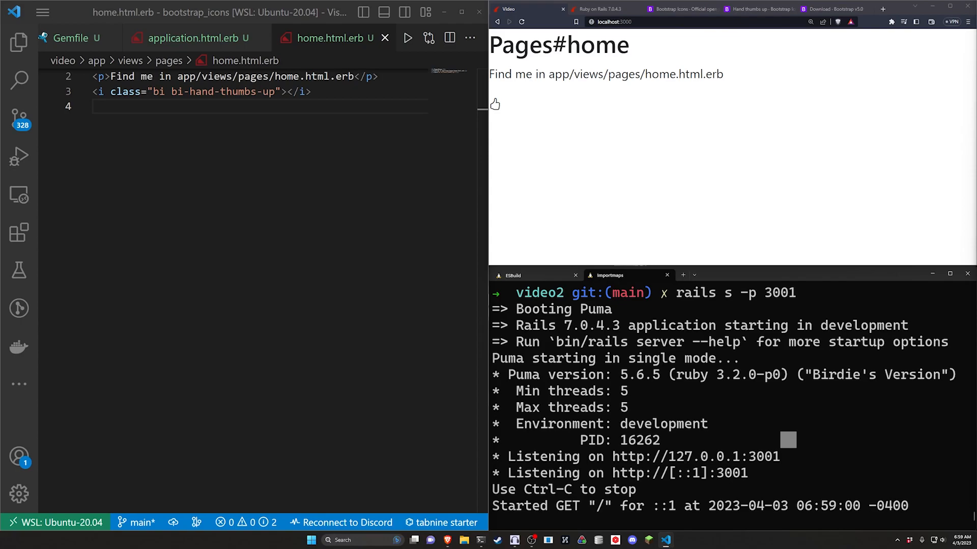
type("<i class=\"bi bi-cloud-lightning\"></i>")
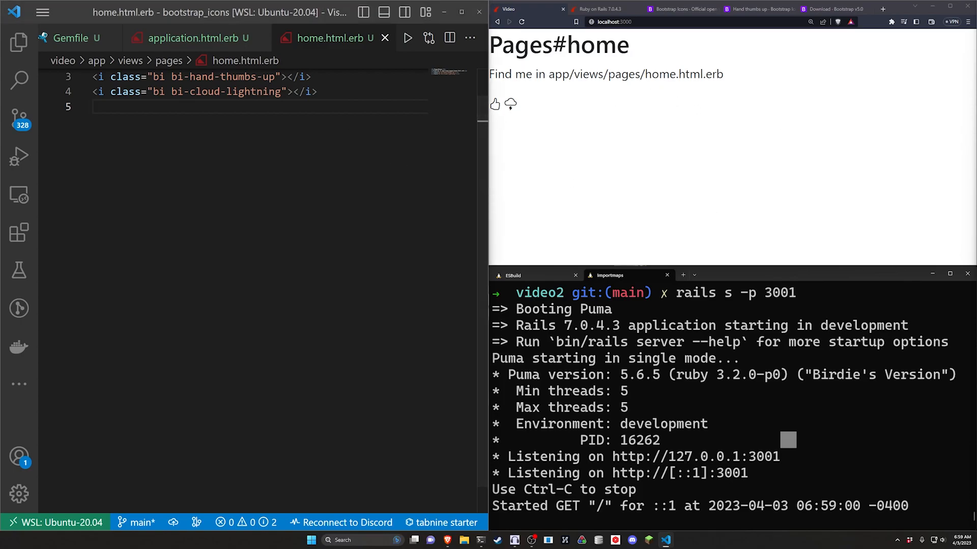
type("<%= button_to \"%>")
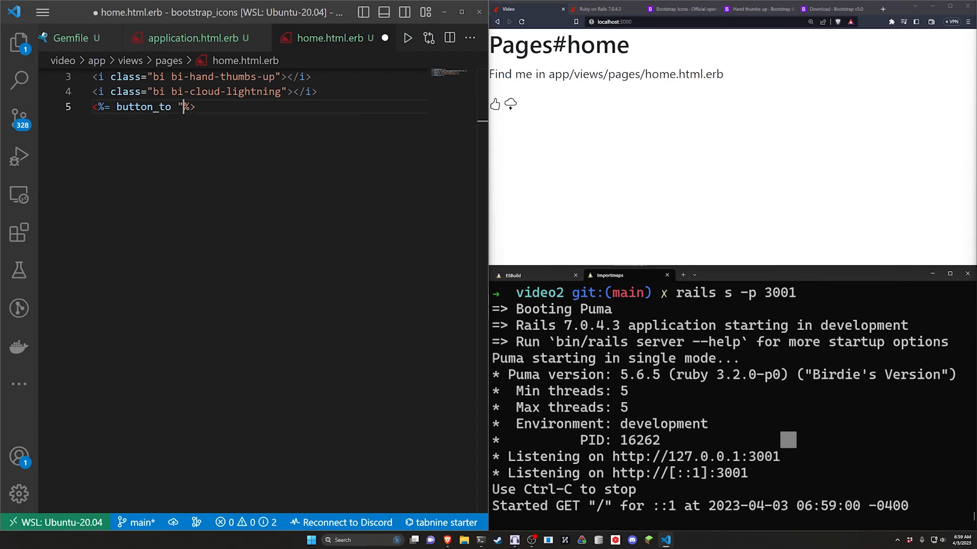
- Write button_to "Hello!" to root_path with class "btn btn-primary" and save
type("Hello!\",")
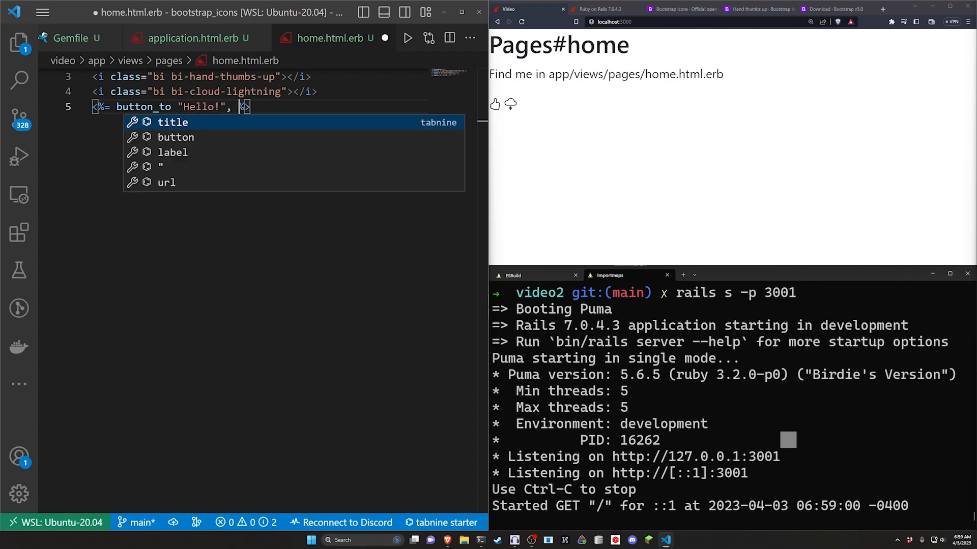
type("root_path,")
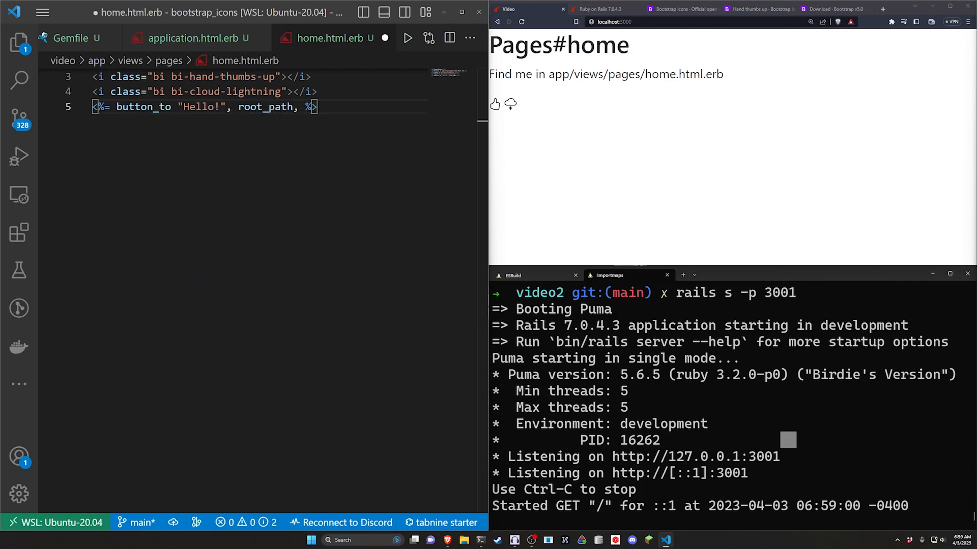
key("BackSpace")
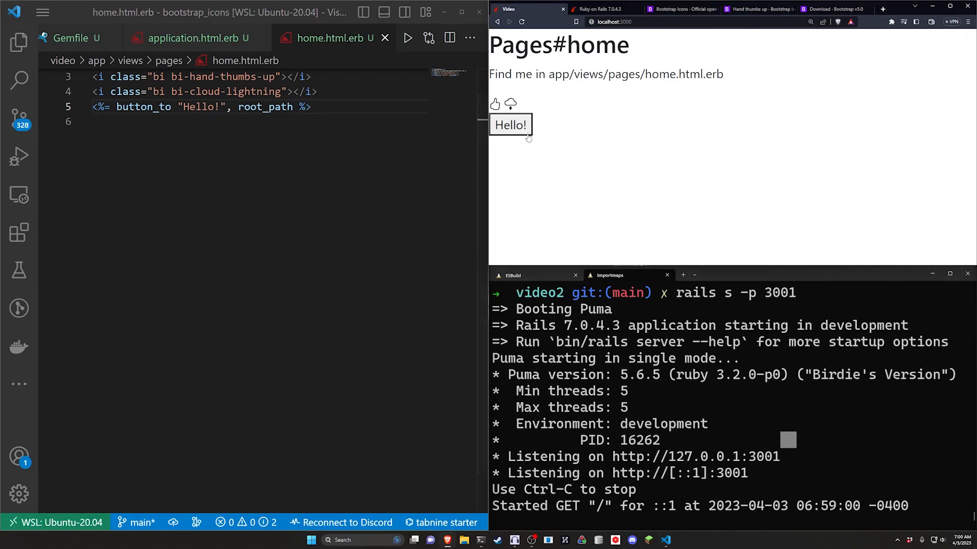
type(", class: \"btn")
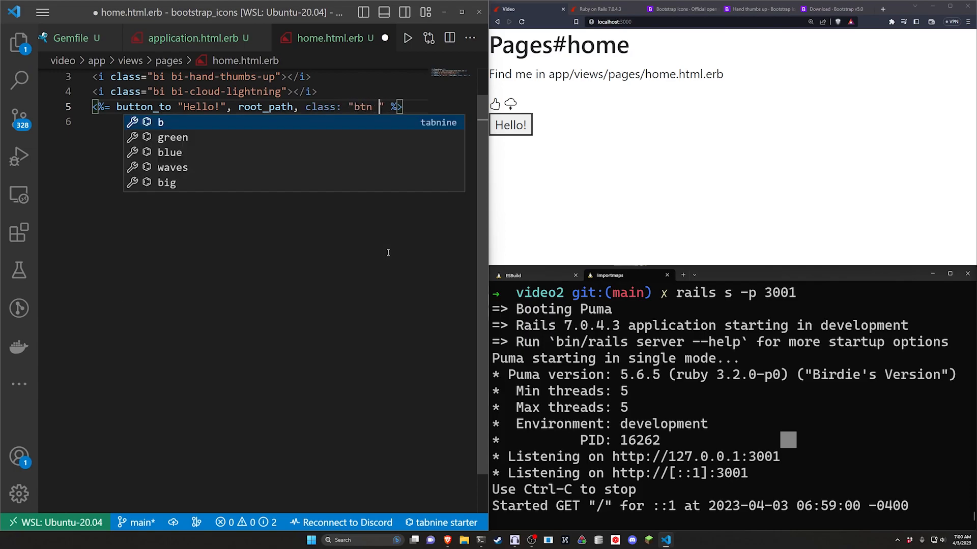
type("btn-primary")
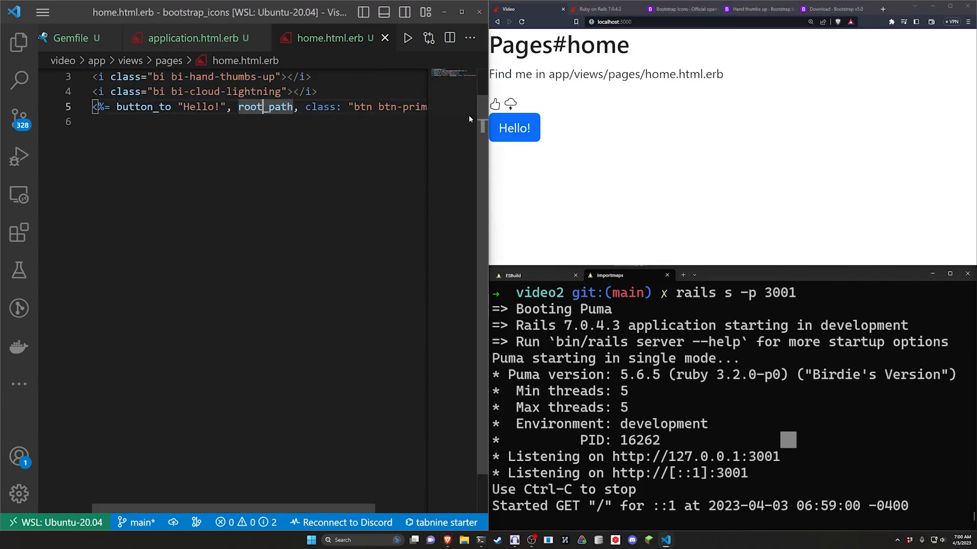
- Remove the Hello! label and turn button_to into a do…end block
double_click(200, 106)
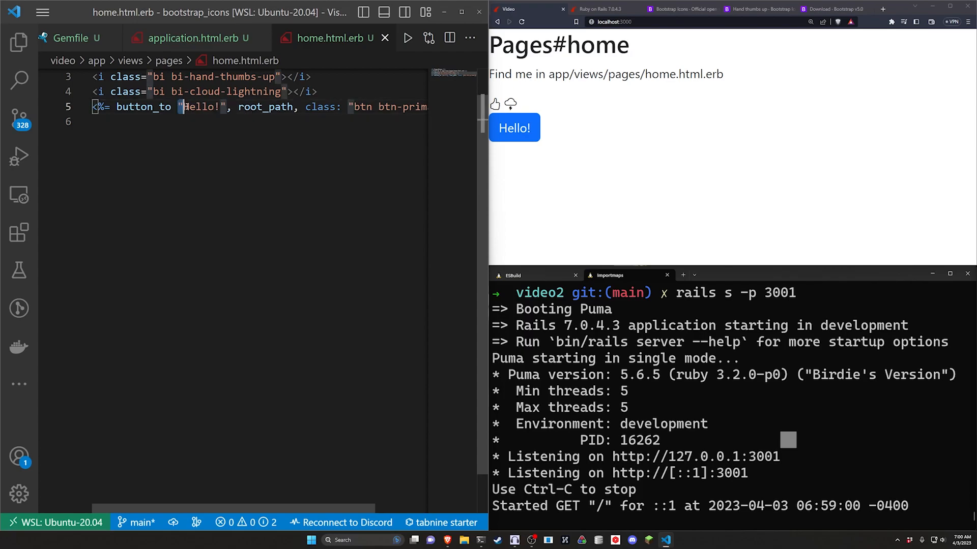
double_click(204, 106)
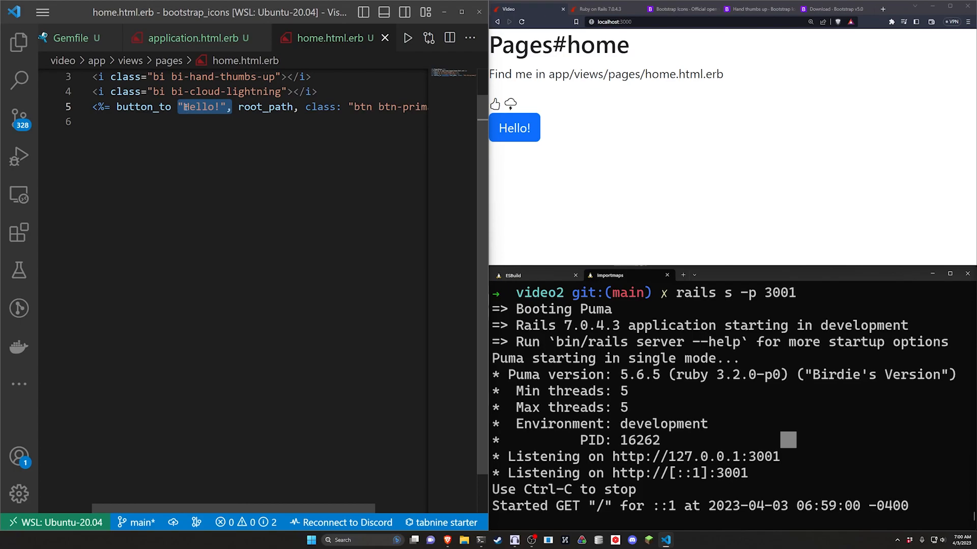
key("Delete")
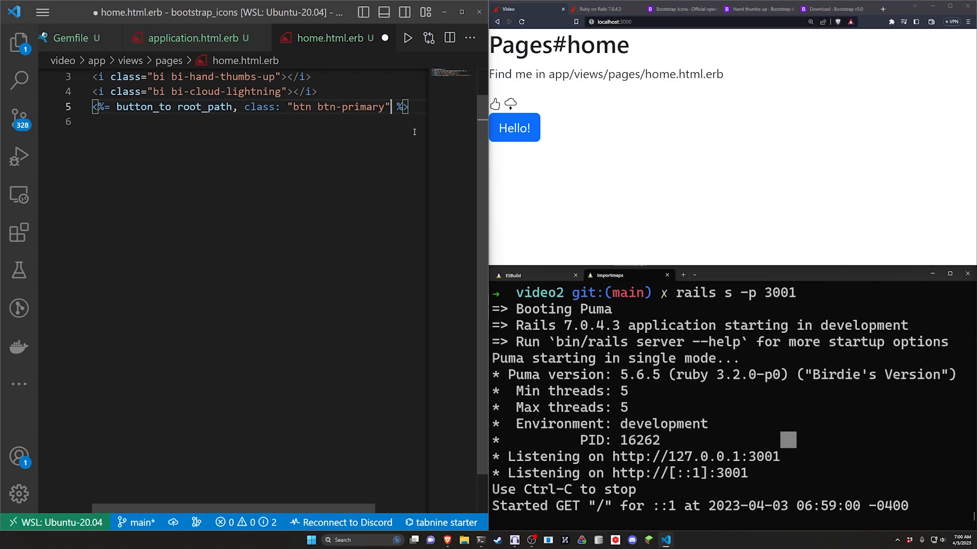
type("do")
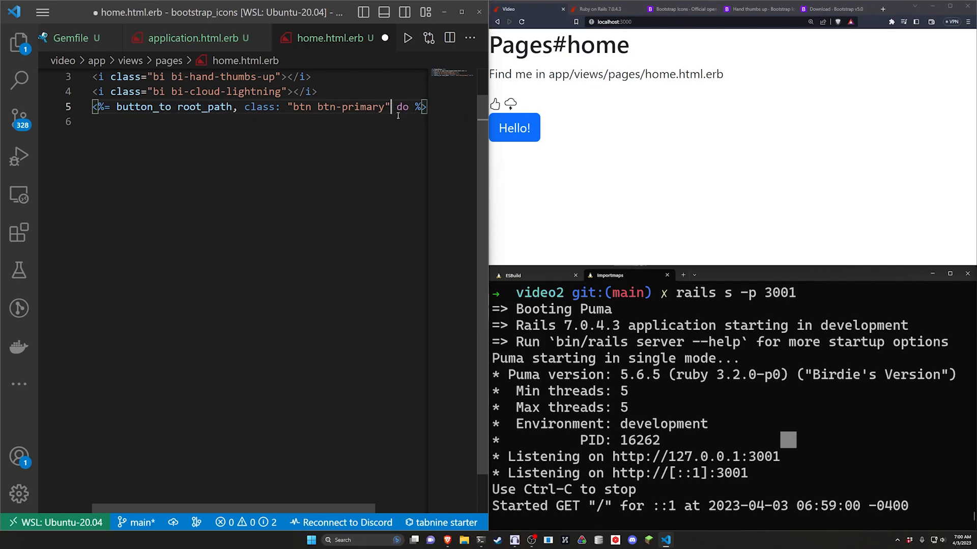
type("<% end %>")
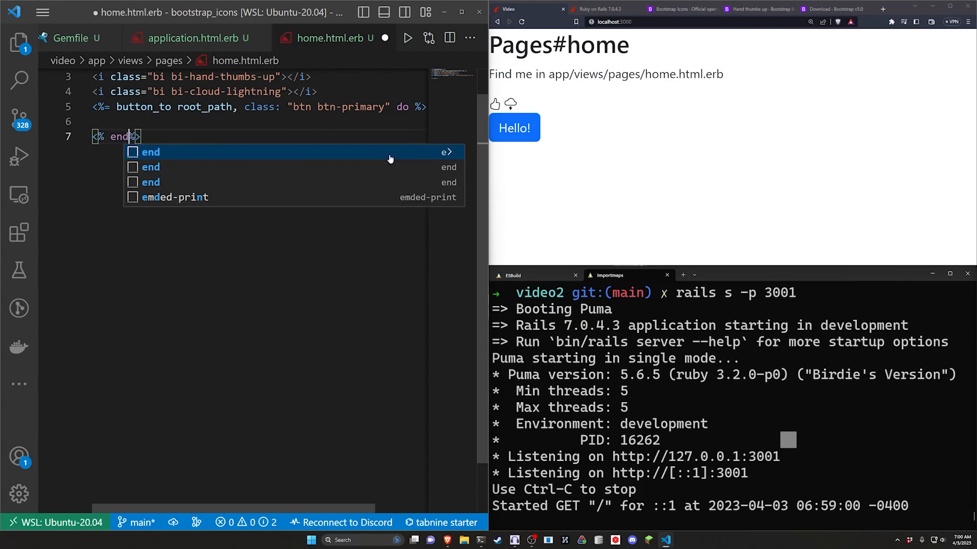
type("t")
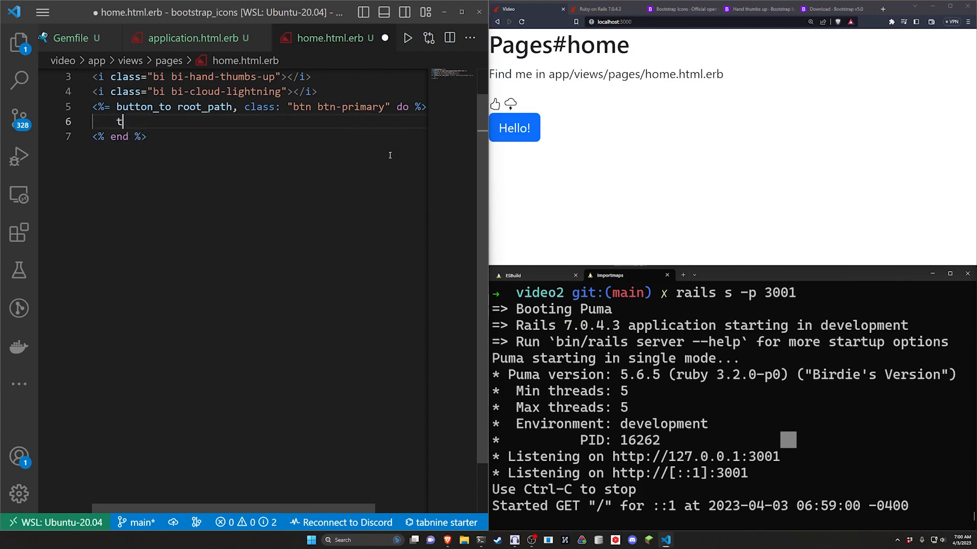
type("est")
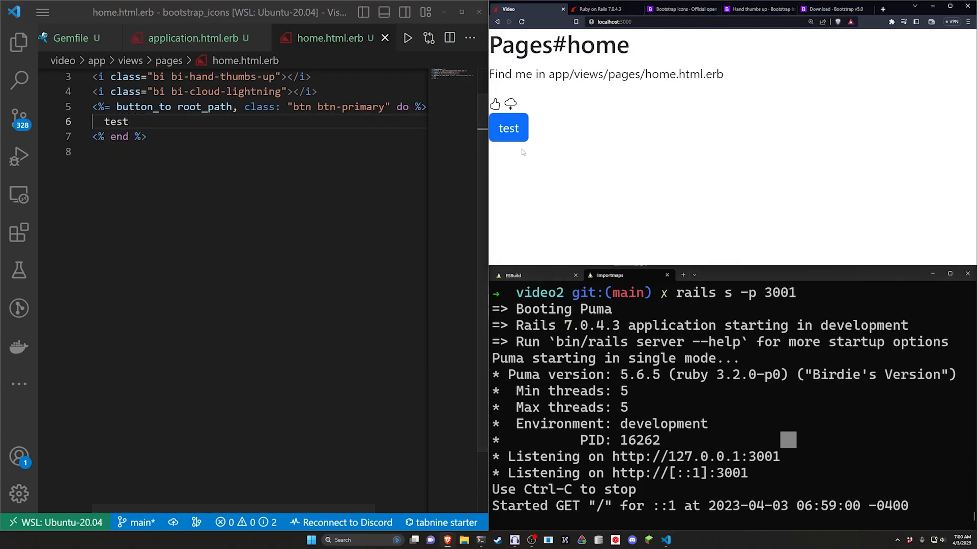
- Put the bi-hand-thumbs-up icon tag and the label 'Upvote' inside the block
double_click(116, 121)
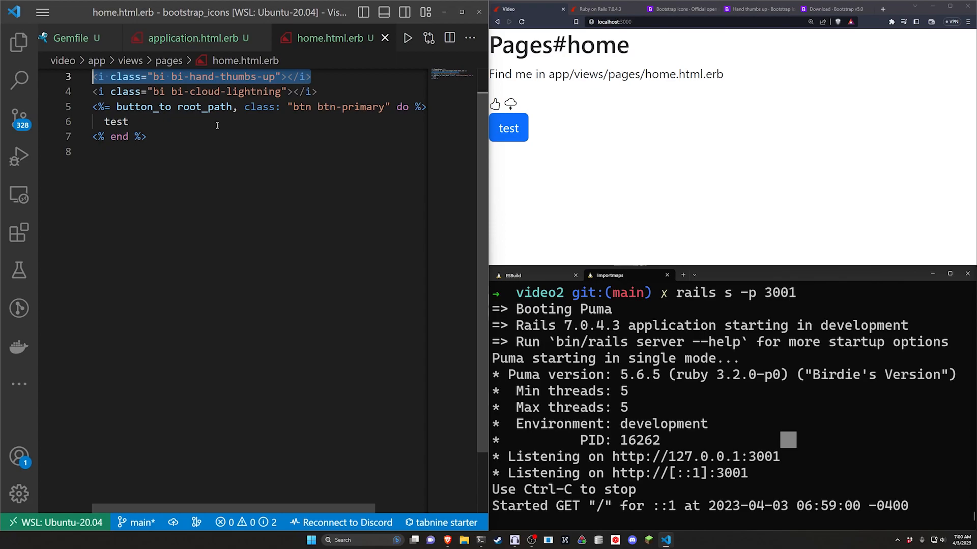
type("<i class=\"bi bi-hand-thumbs-up\"></i>")
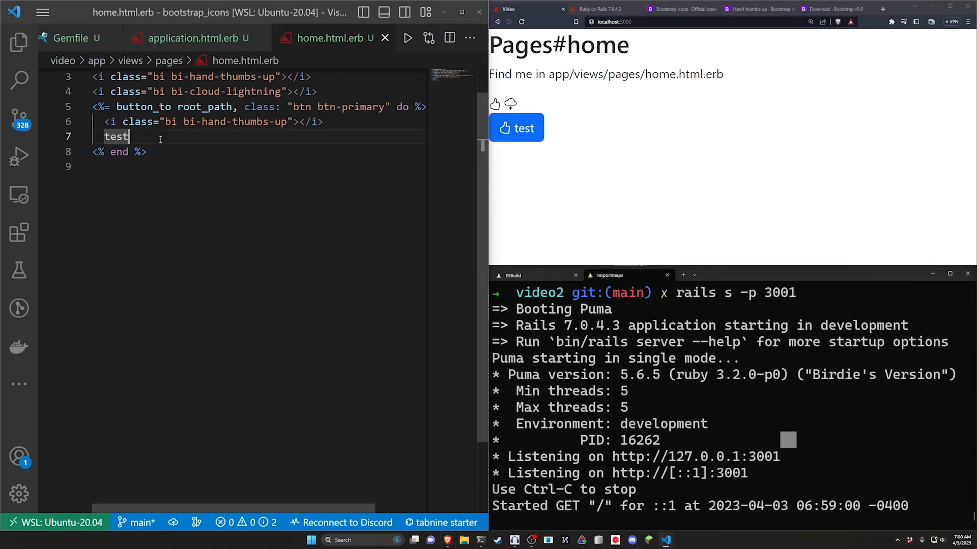
type("Upvo")
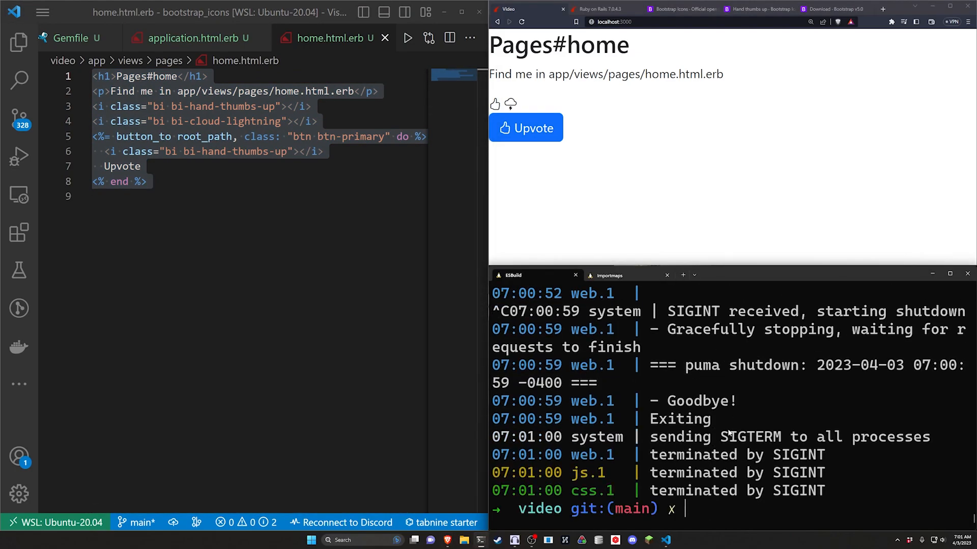
- Run bin/dev, select all home page markup, and expand video2/app/views in Explorer
type("bin/dev")
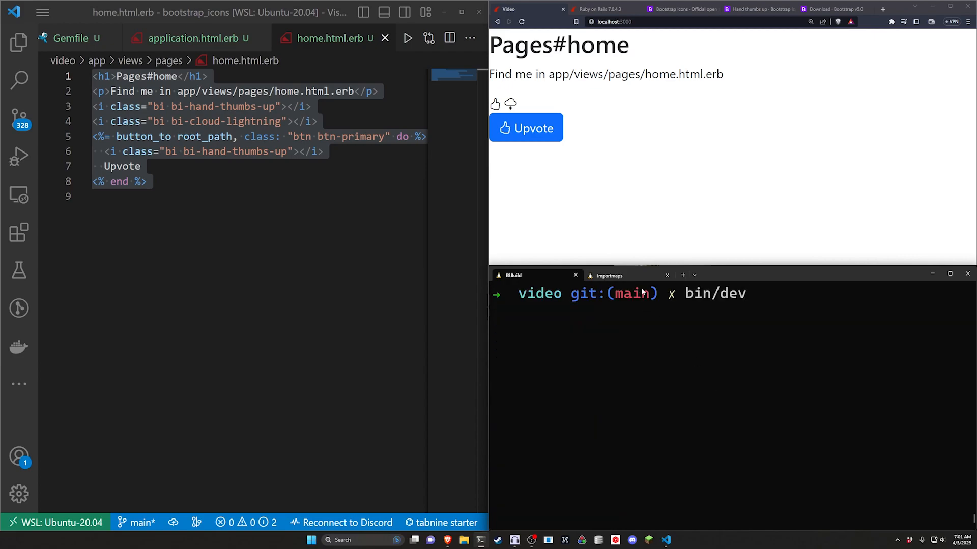
left_click(609, 275)
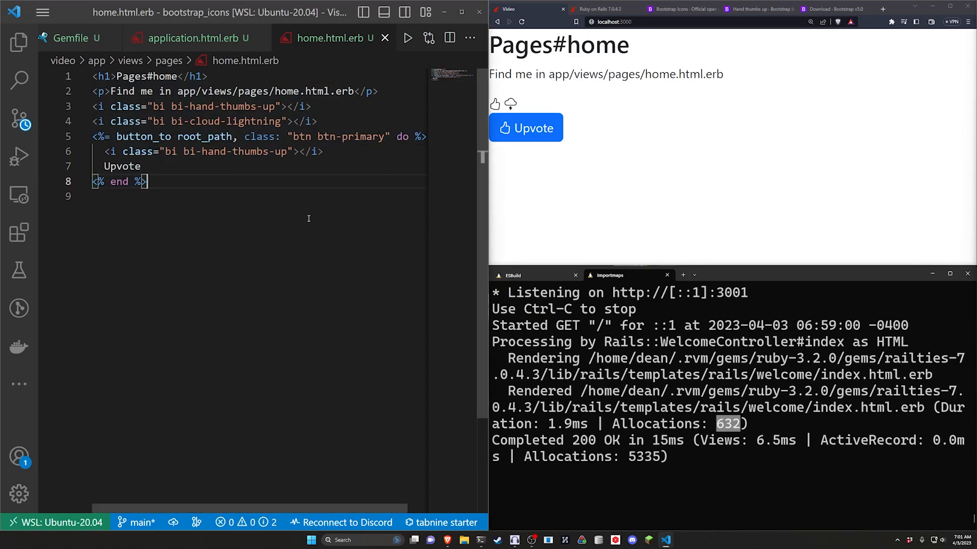
key("ctrl+a")
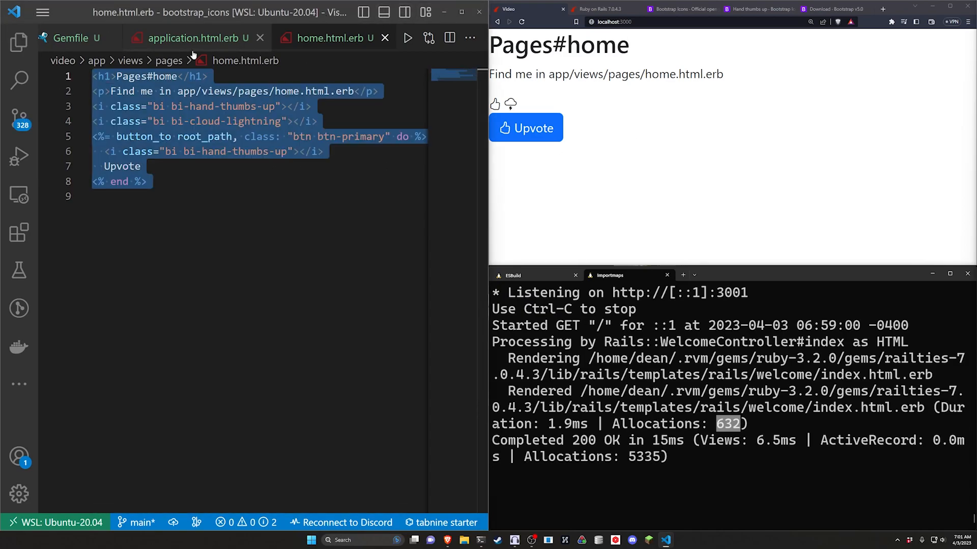
left_click(19, 42)
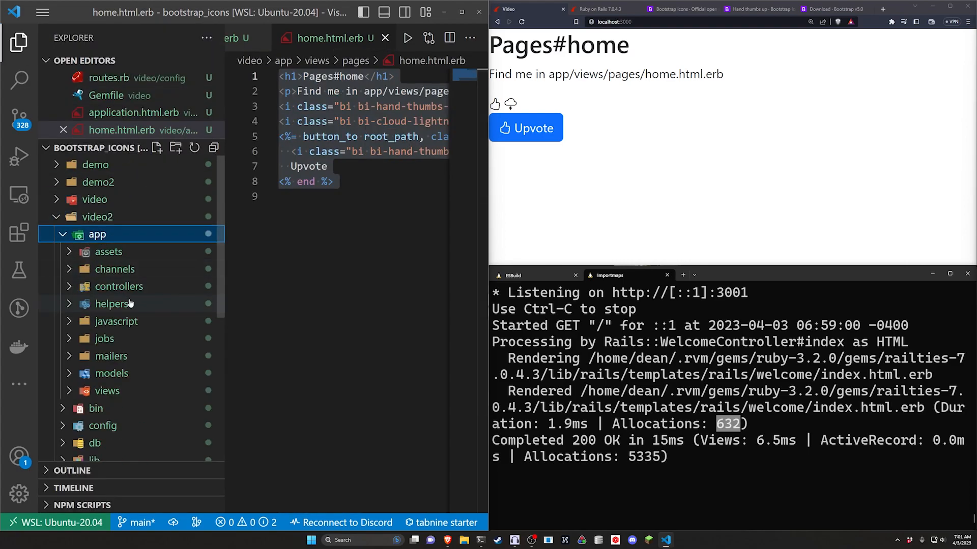
left_click(106, 391)
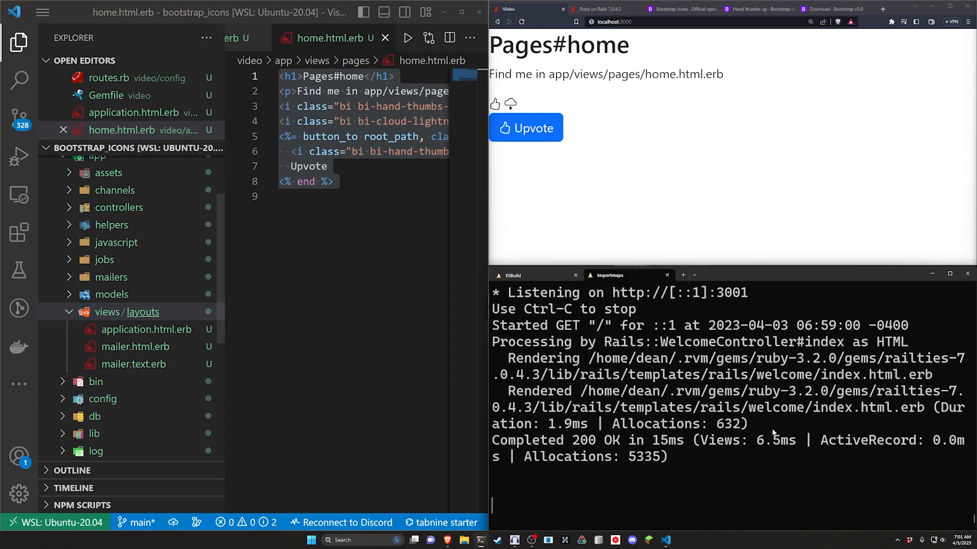
type("rai")
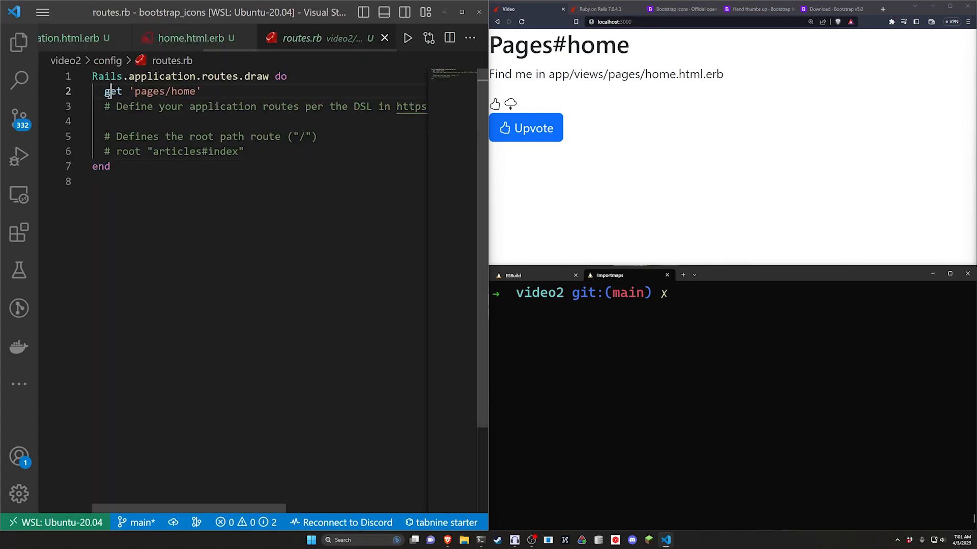
- Set root 'pages#home', run rails s -p 3001, and close routes.rb
type("root")
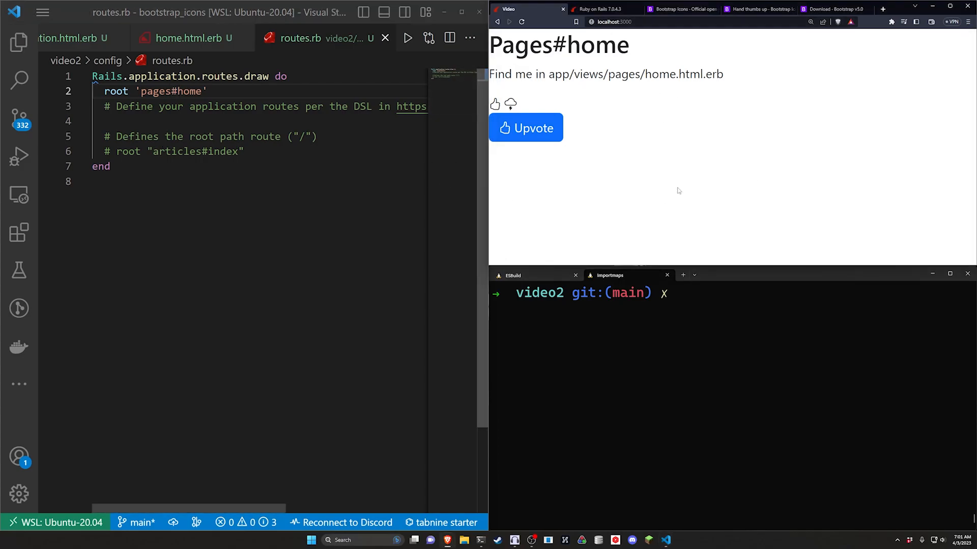
type("rai")
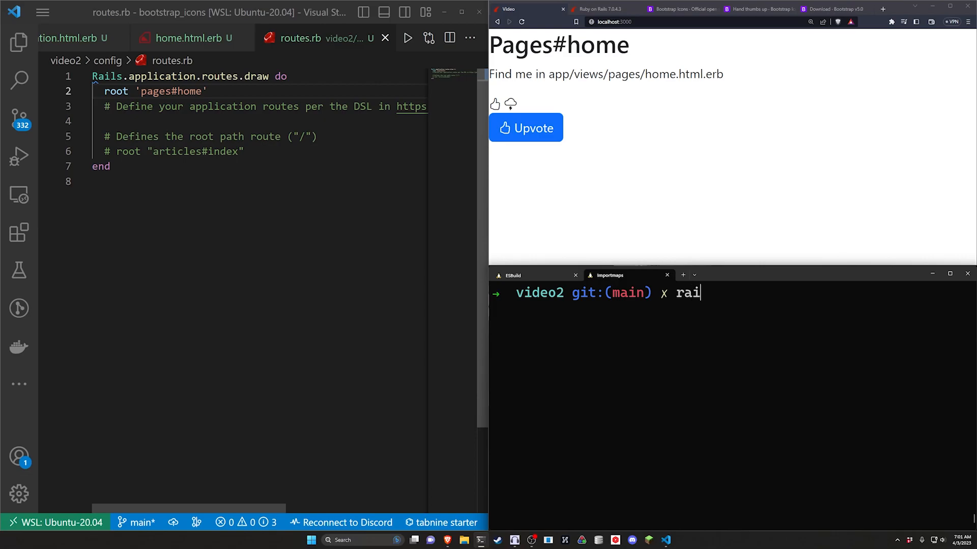
type("ls s -p 300")
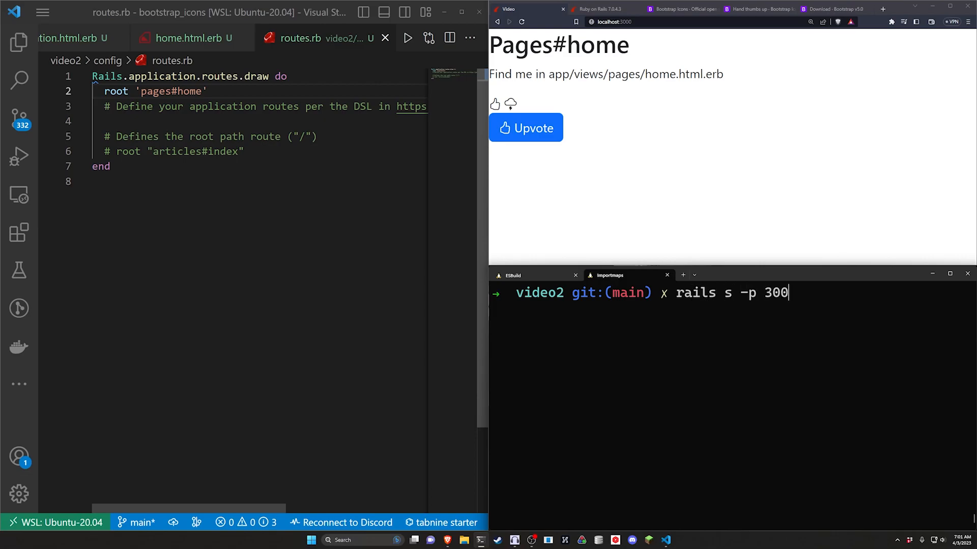
key("Enter")
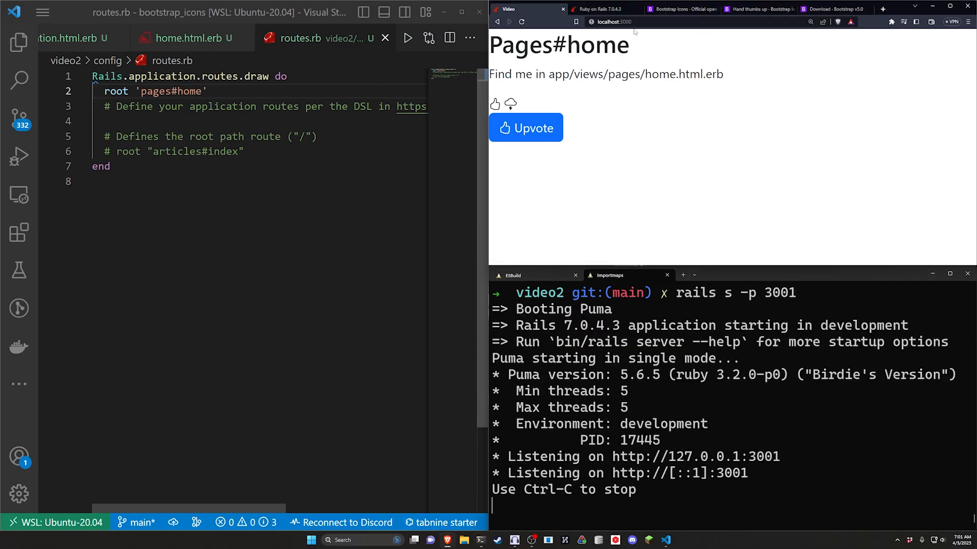
left_click(601, 8)
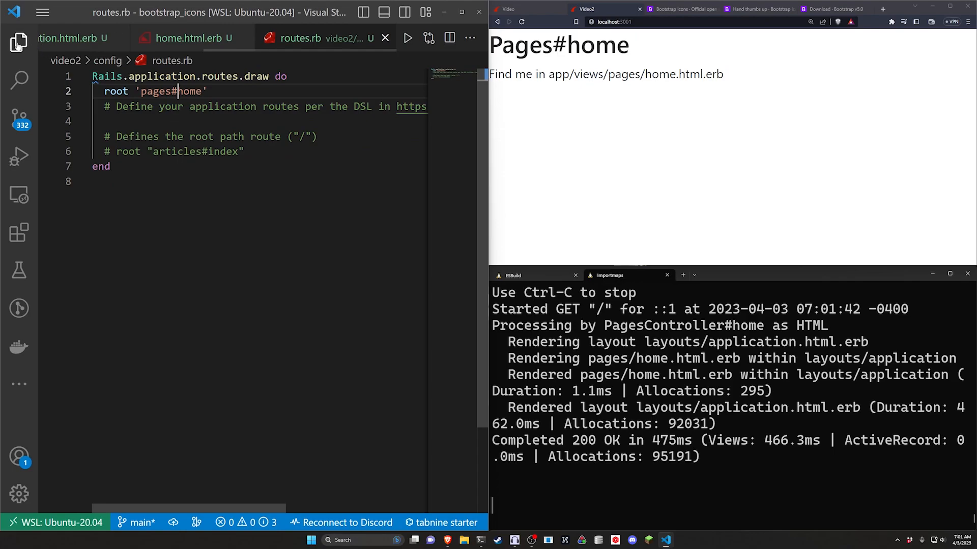
left_click(19, 42)
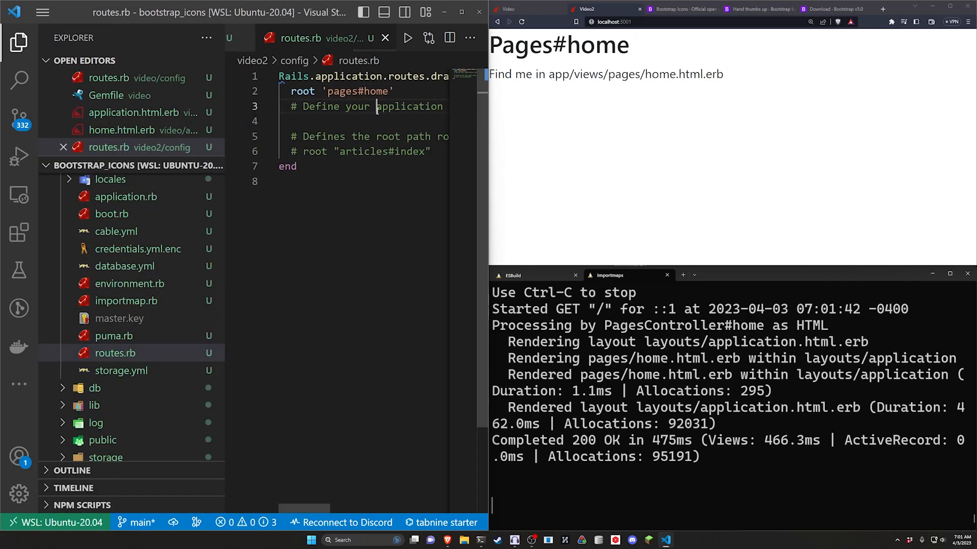
left_click(384, 38)
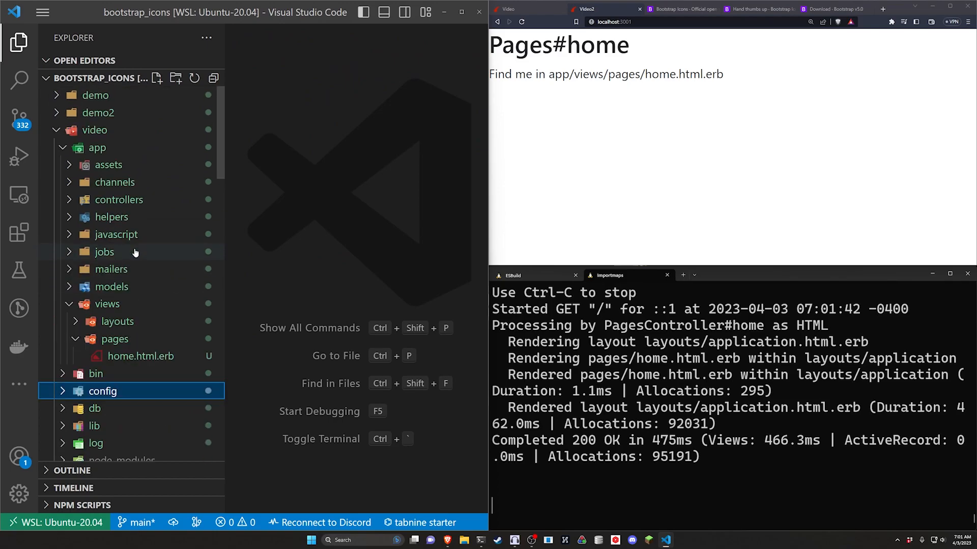
- Open video2's home view and add bi-hand-thumbs-up and bi-cloud-lightning icon tags
left_click(95, 130)
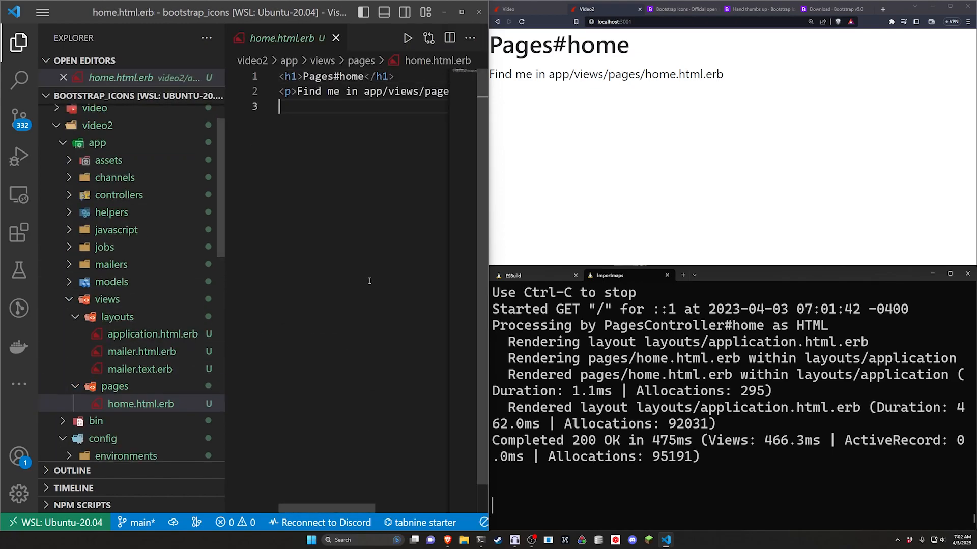
left_click(19, 41)
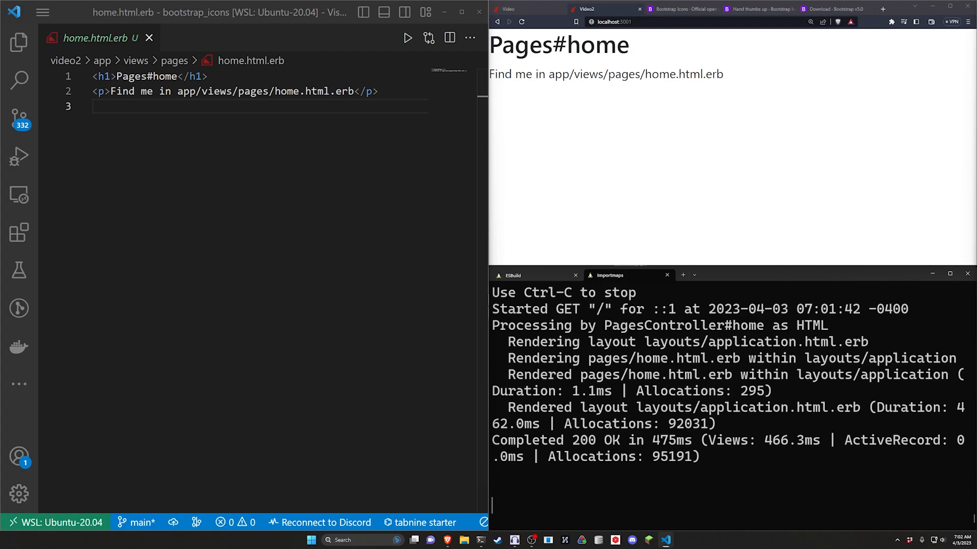
type("<i class=\"bi bi-hand-thumbs-up\"></i>")
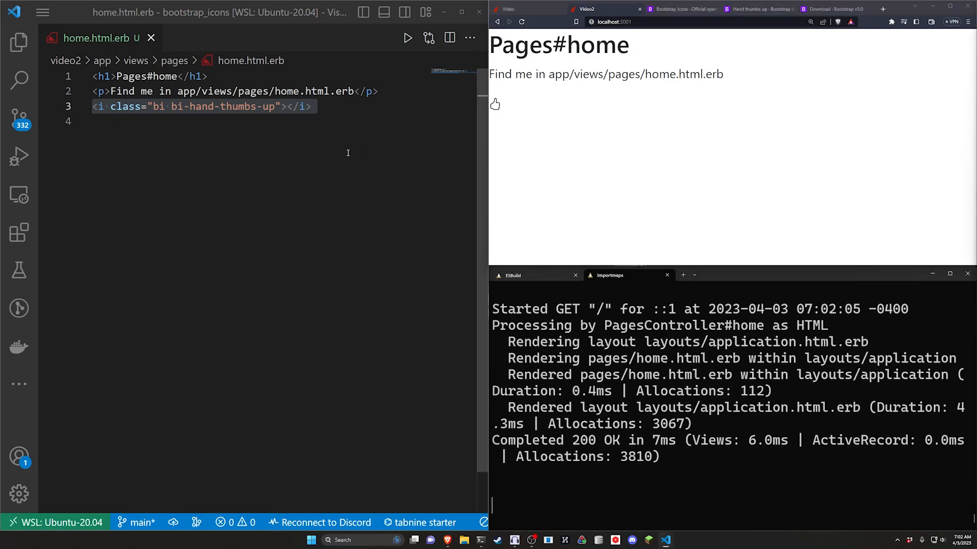
type("<i class=\"bi bi-cloud-lightning\"></i>")
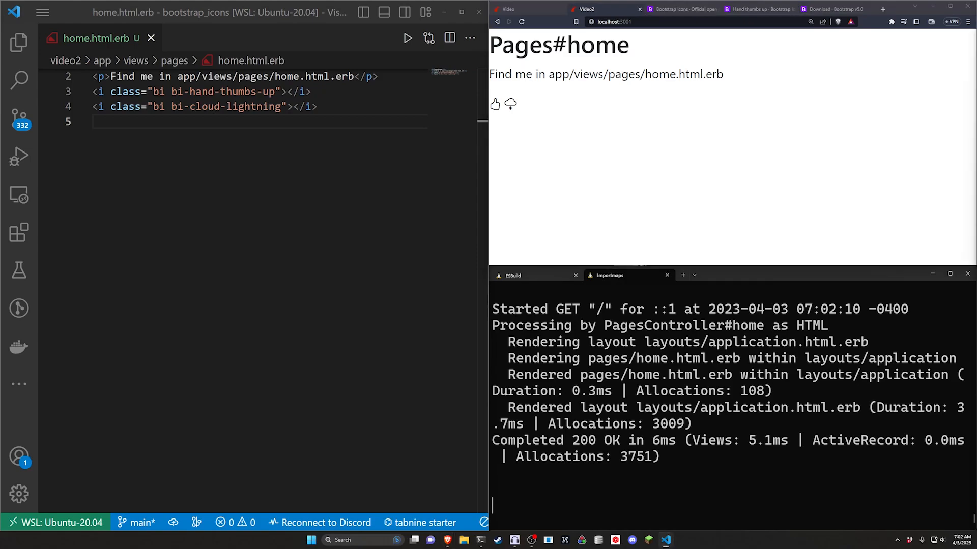
type("<%=  %>")
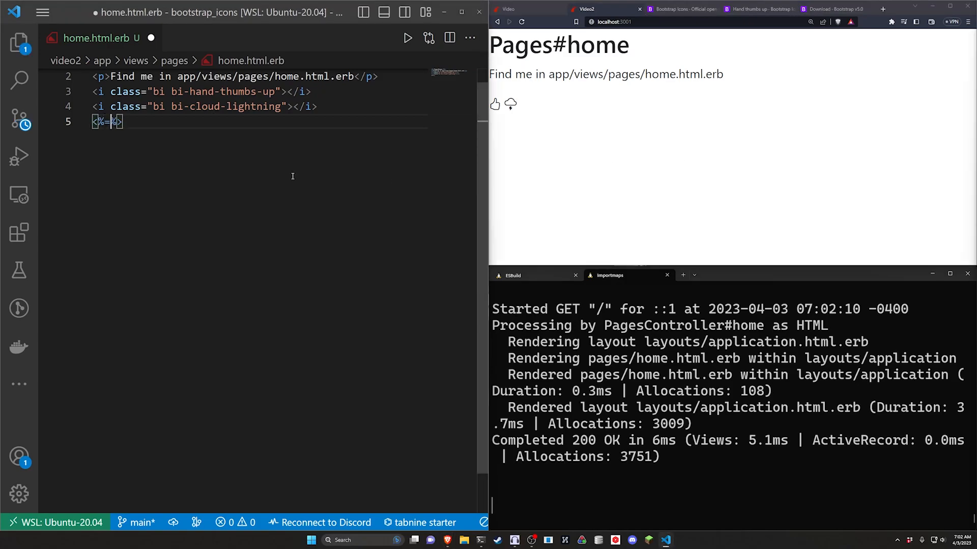
- Write a link_to root_path block with class "btn btn-primary" labelled Downvote
type("link_to")
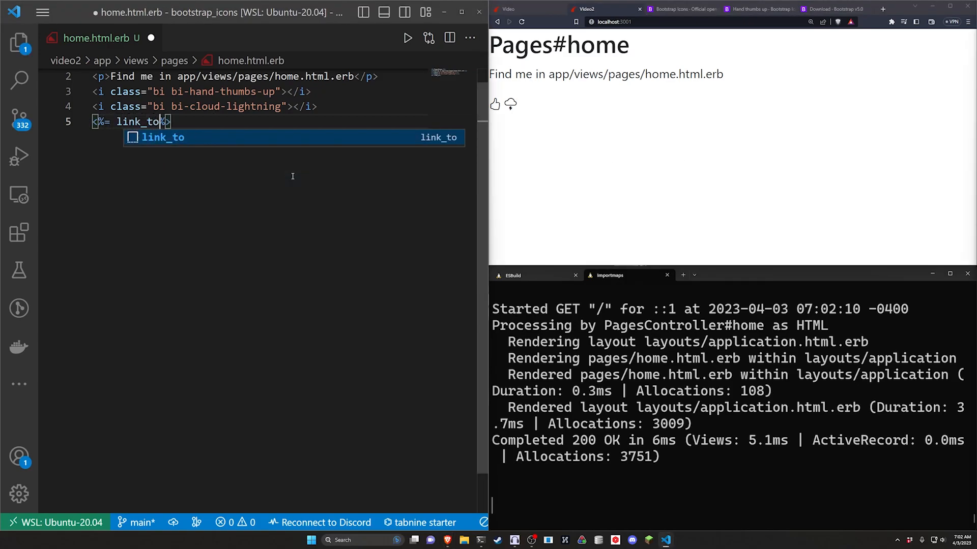
type("root_path")
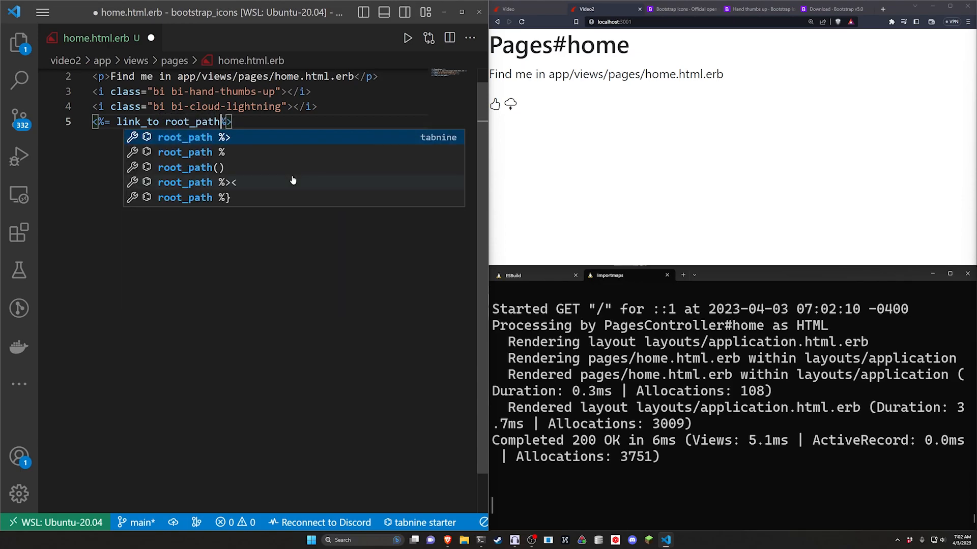
type("\"Test")
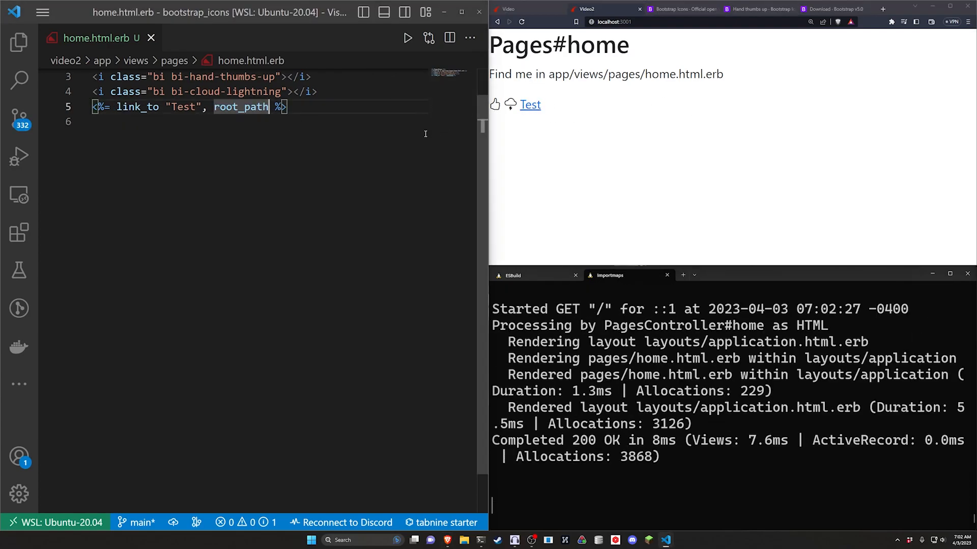
type(", class: \"btn \"")
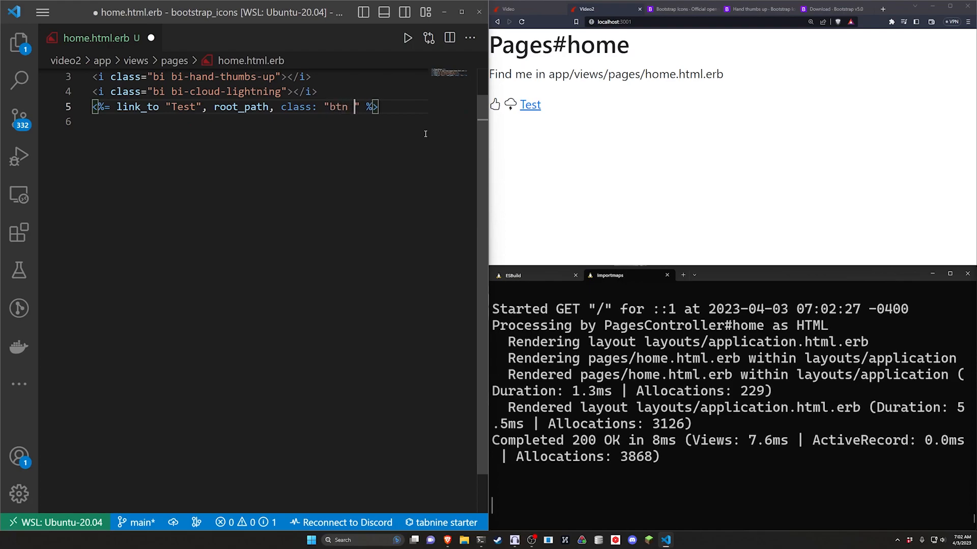
type("btn-primary")
left_click(257, 121)
type("<% end %>")
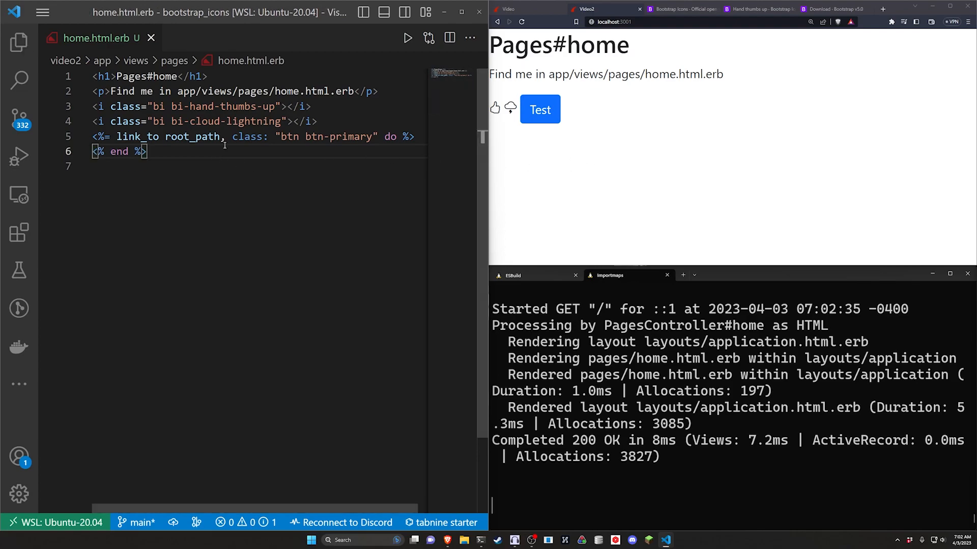
key("Enter")
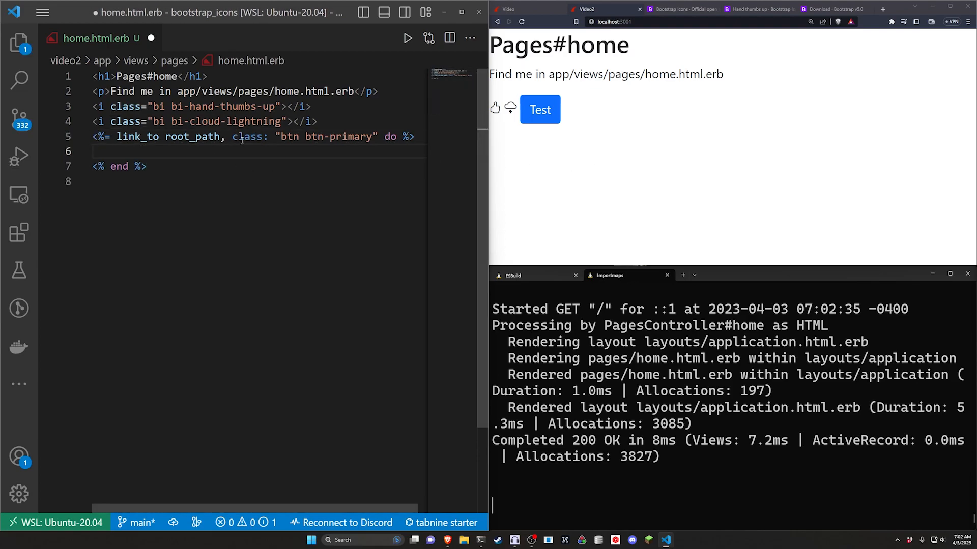
type("Downvote")
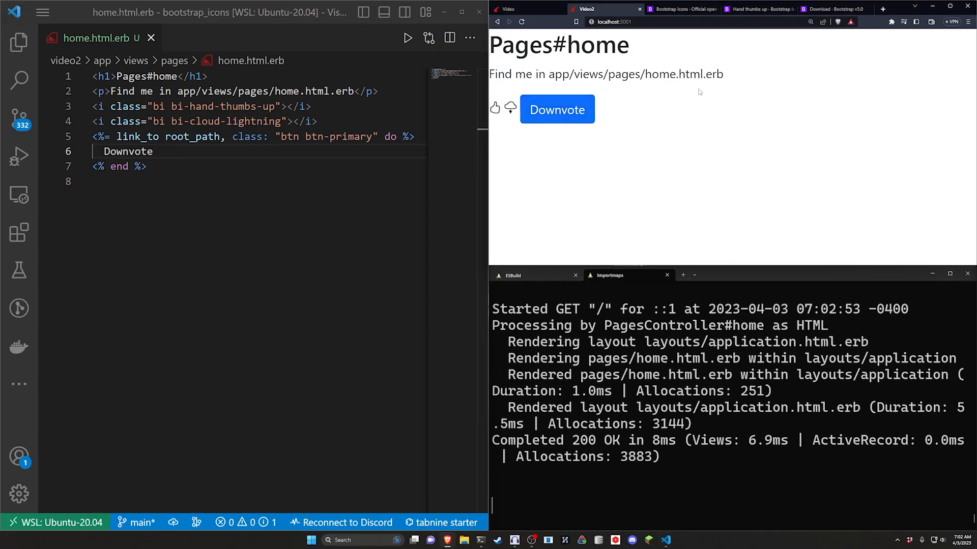
left_click(679, 8)
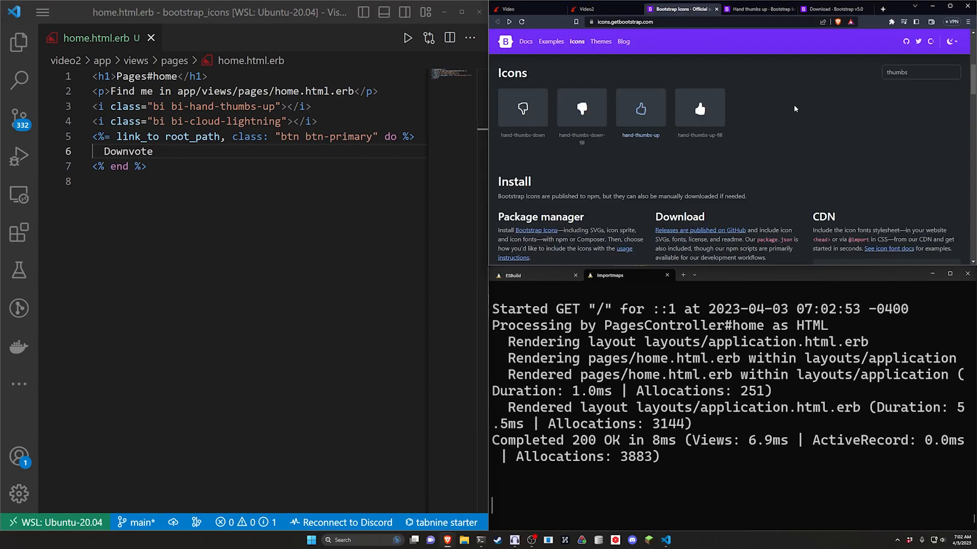
mouse_move(522, 108)
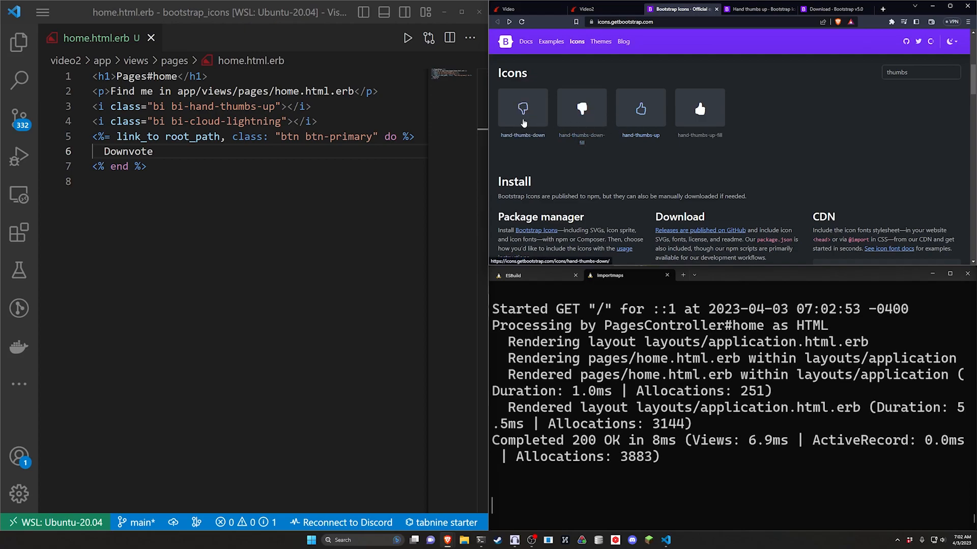
- Open the hand-thumbs-down icon page and scroll to its icon font snippet
left_click(522, 108)
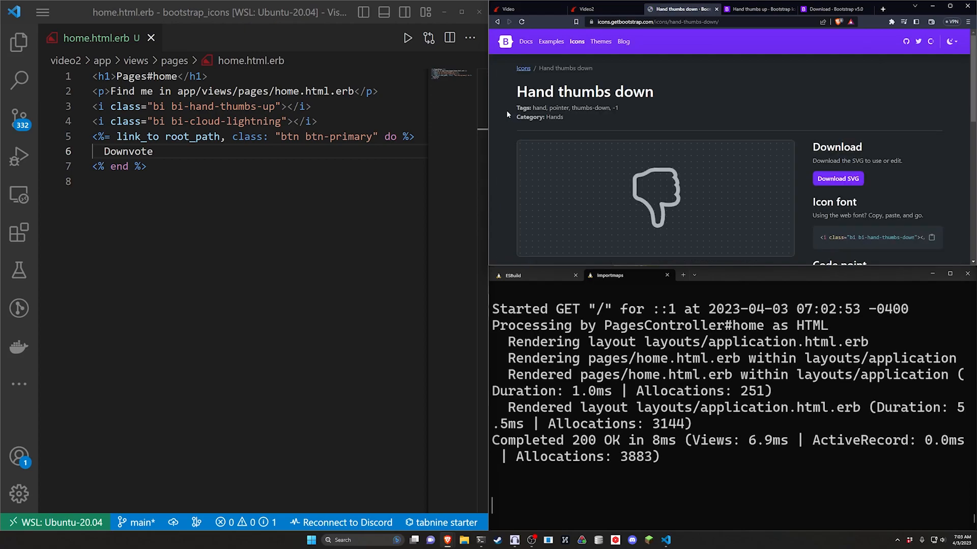
scroll("down", 3)
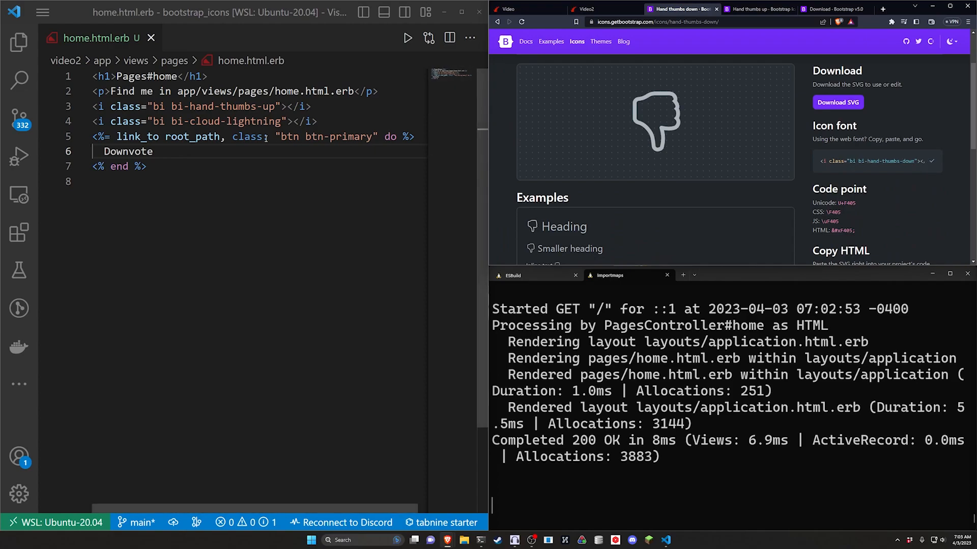
- Paste the bi-hand-thumbs-down icon tag into the Downvote block and view the page
type("<i class=\"bi bi-hand-thumbs-down\"></i>")
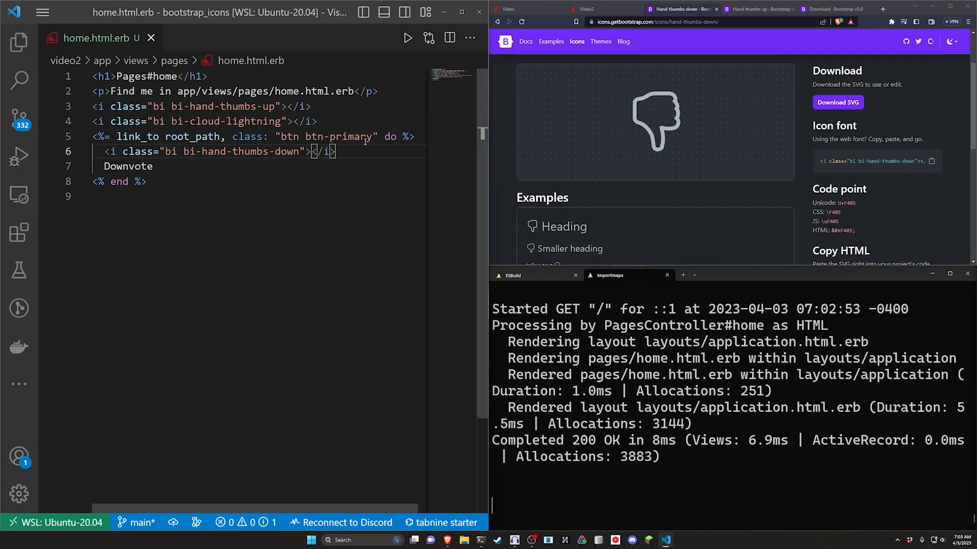
left_click(584, 9)
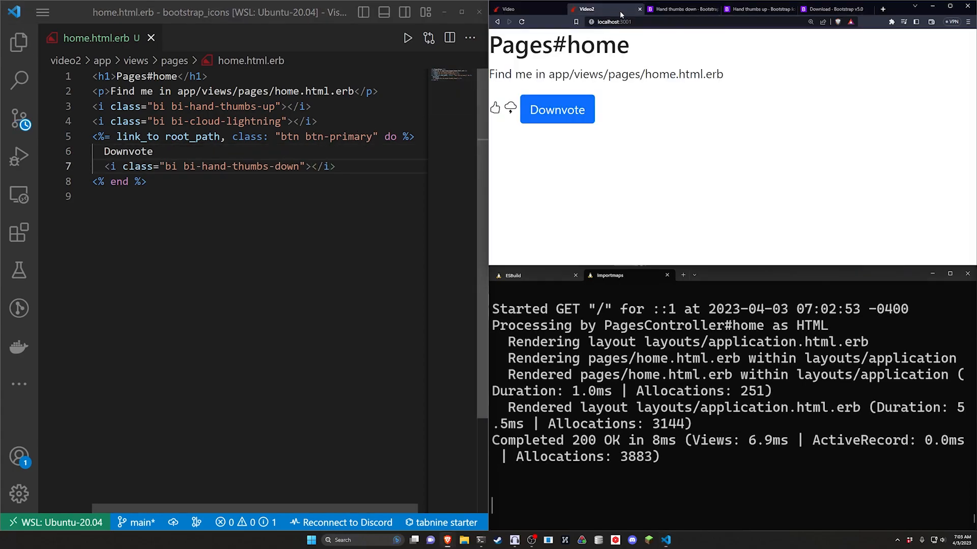